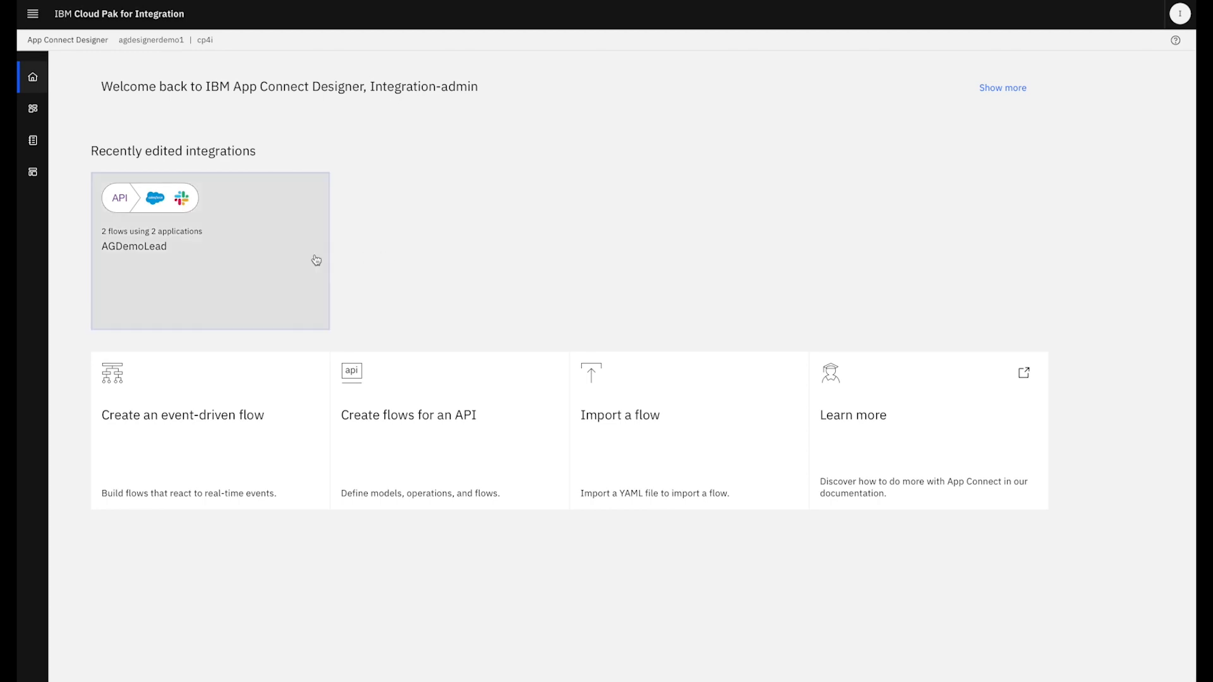
Create an event-driven flow triggered by the Salesforce 'New lead' event.
left_click(210, 251)
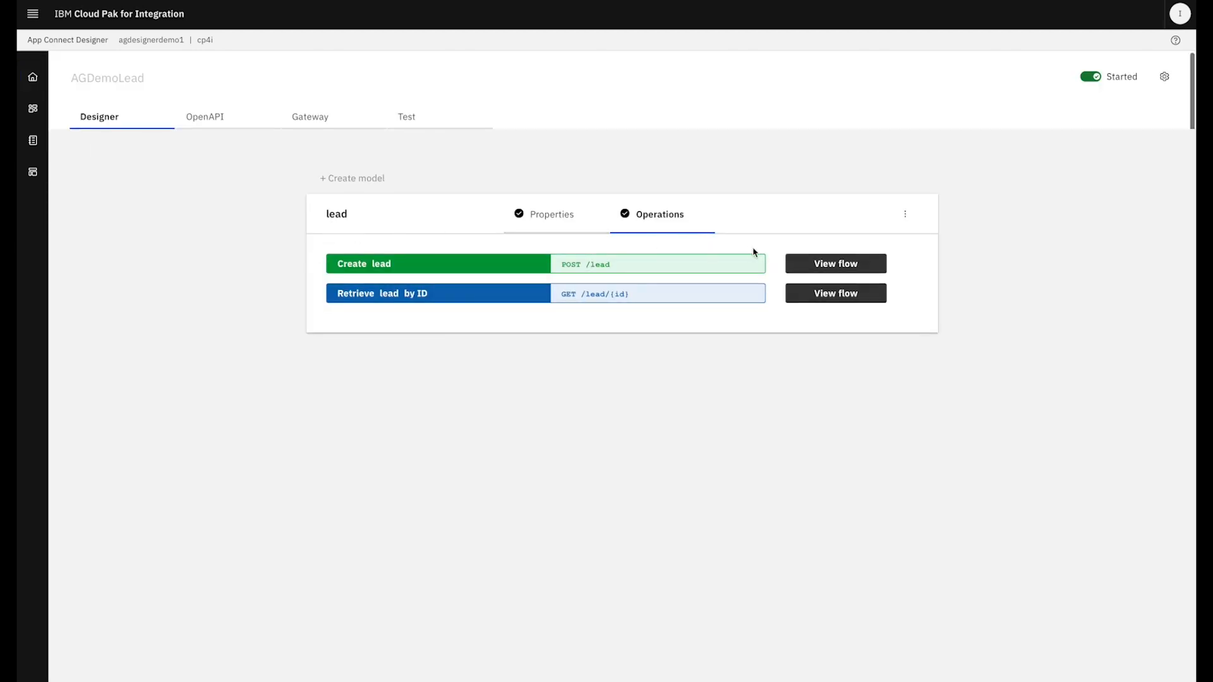
left_click(835, 264)
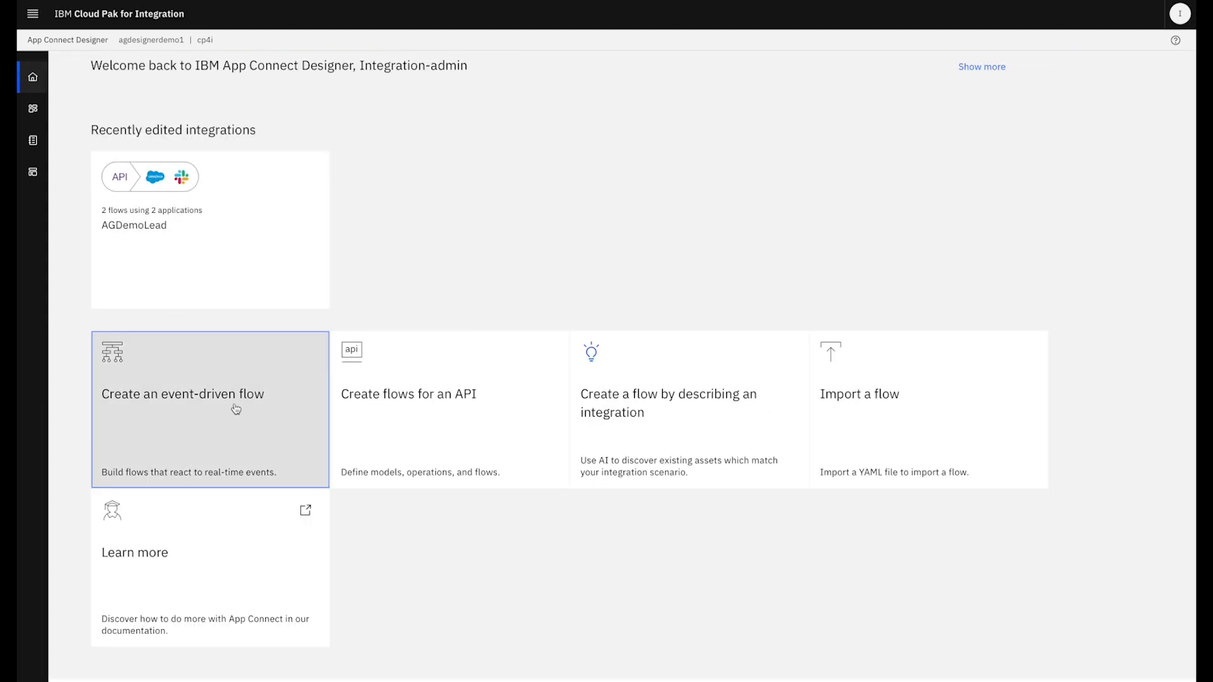
left_click(209, 409)
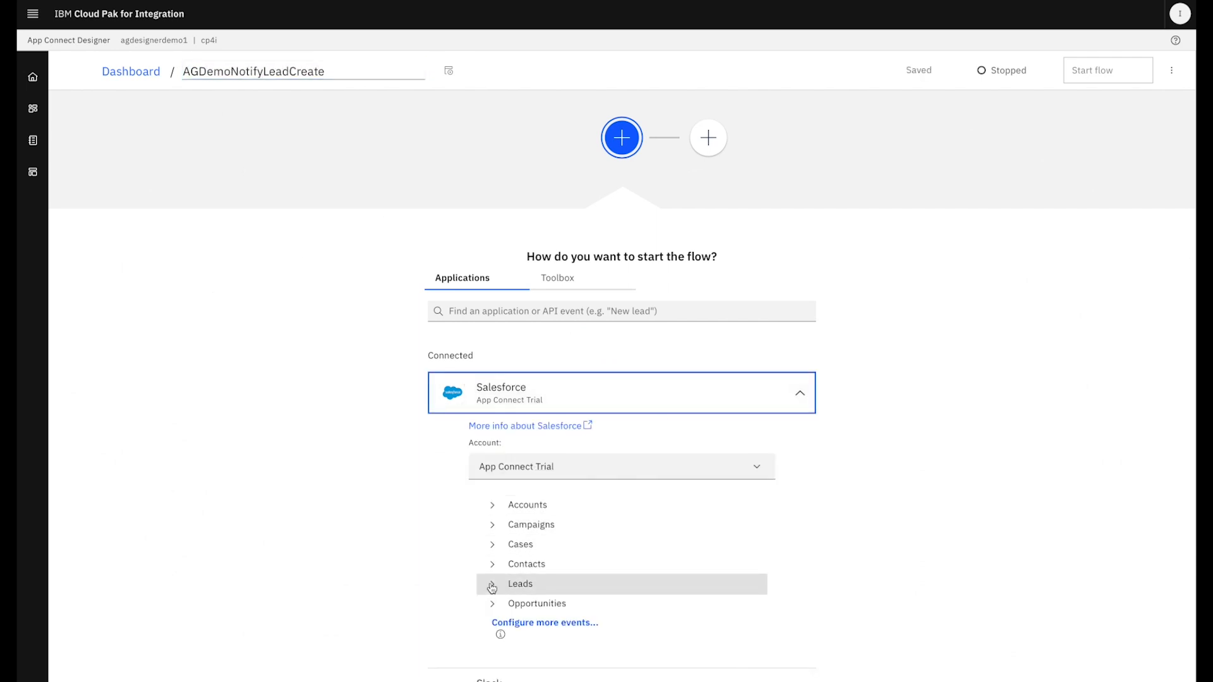
left_click(519, 584)
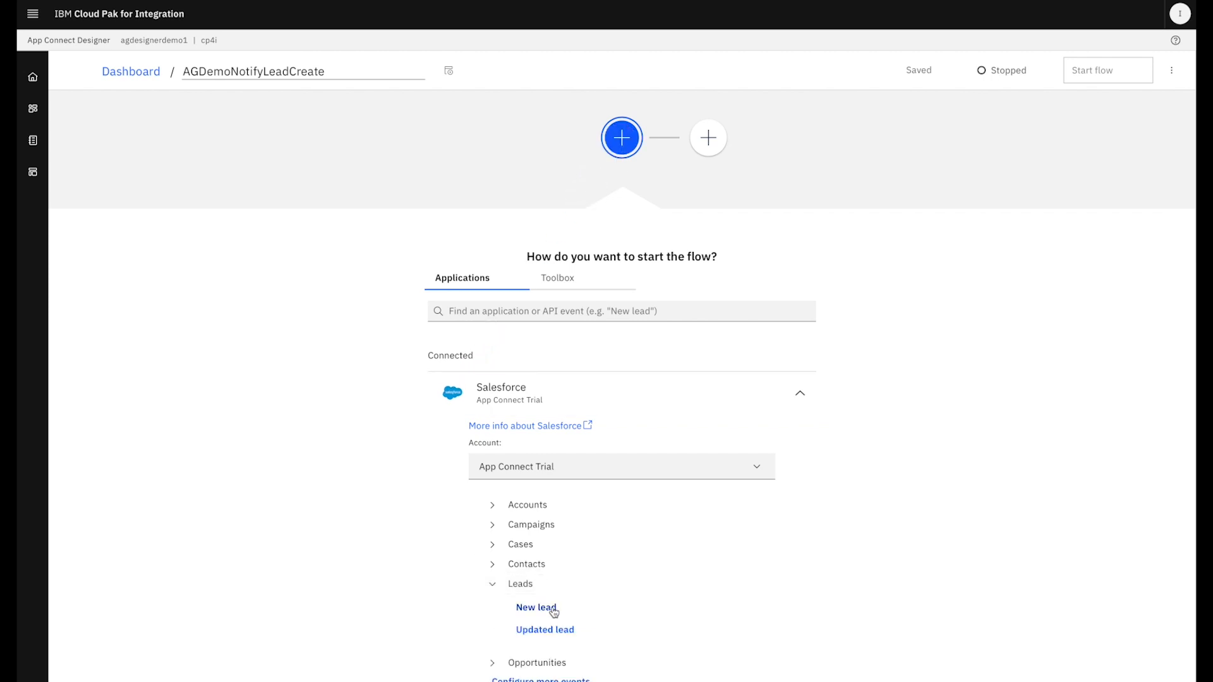
left_click(536, 608)
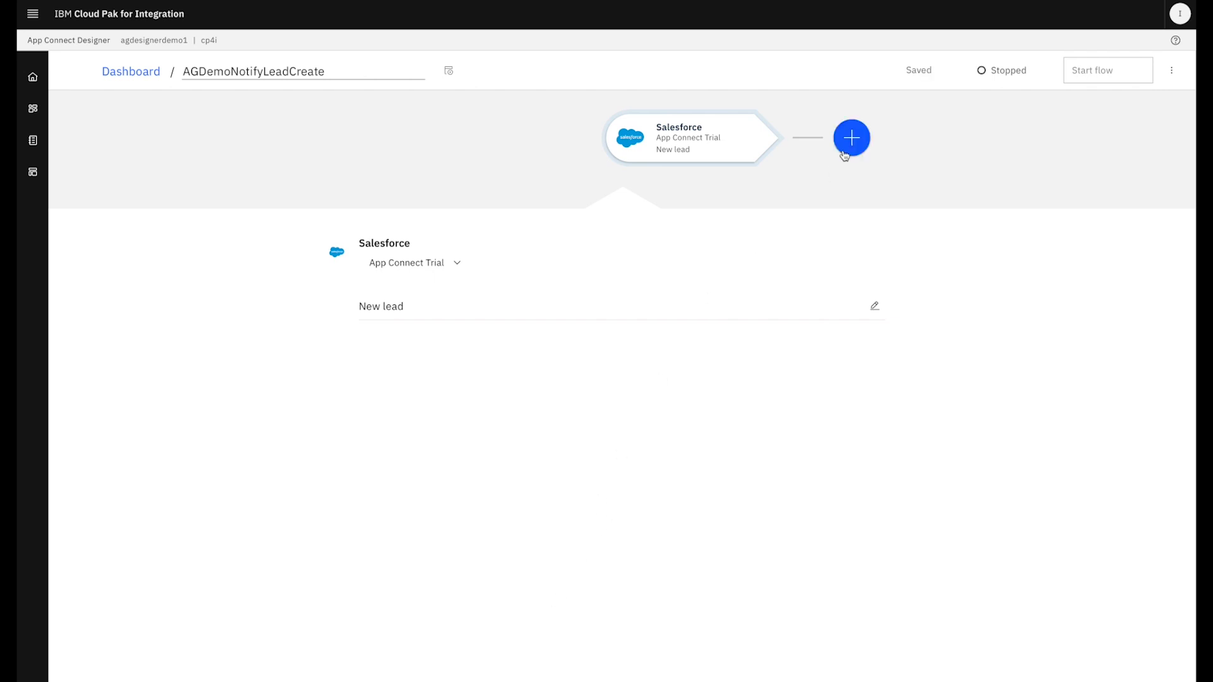
Add a Slack 'Send message' action after the Salesforce trigger.
left_click(850, 137)
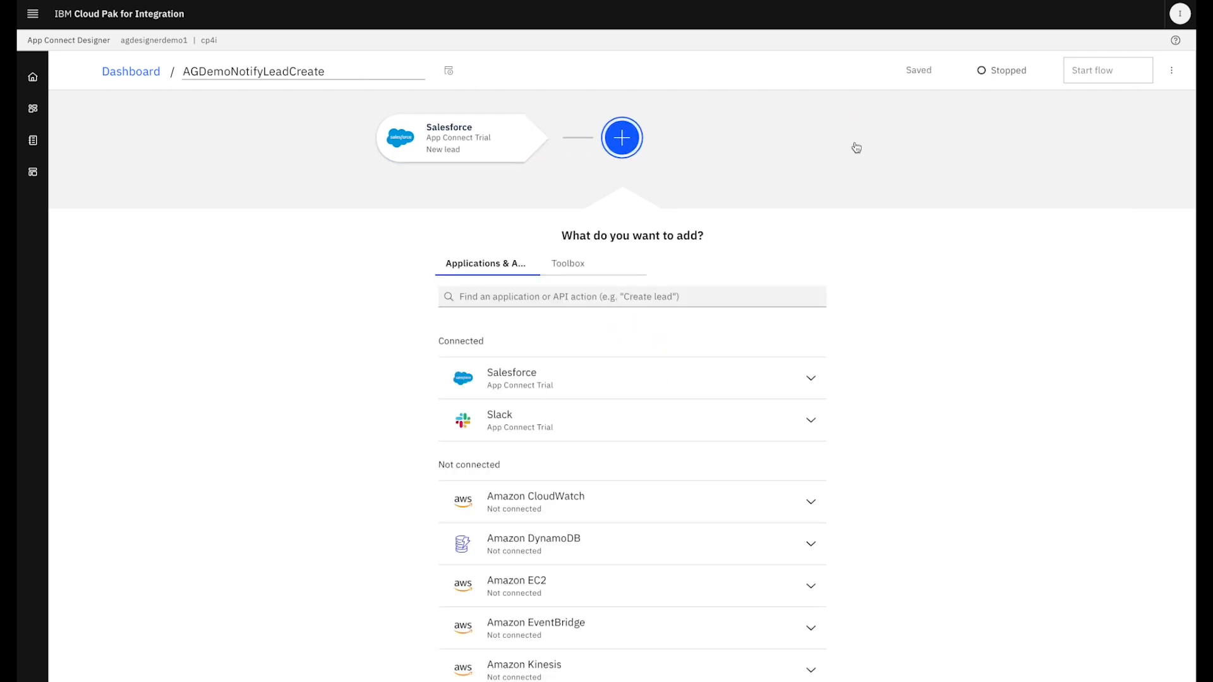
left_click(812, 419)
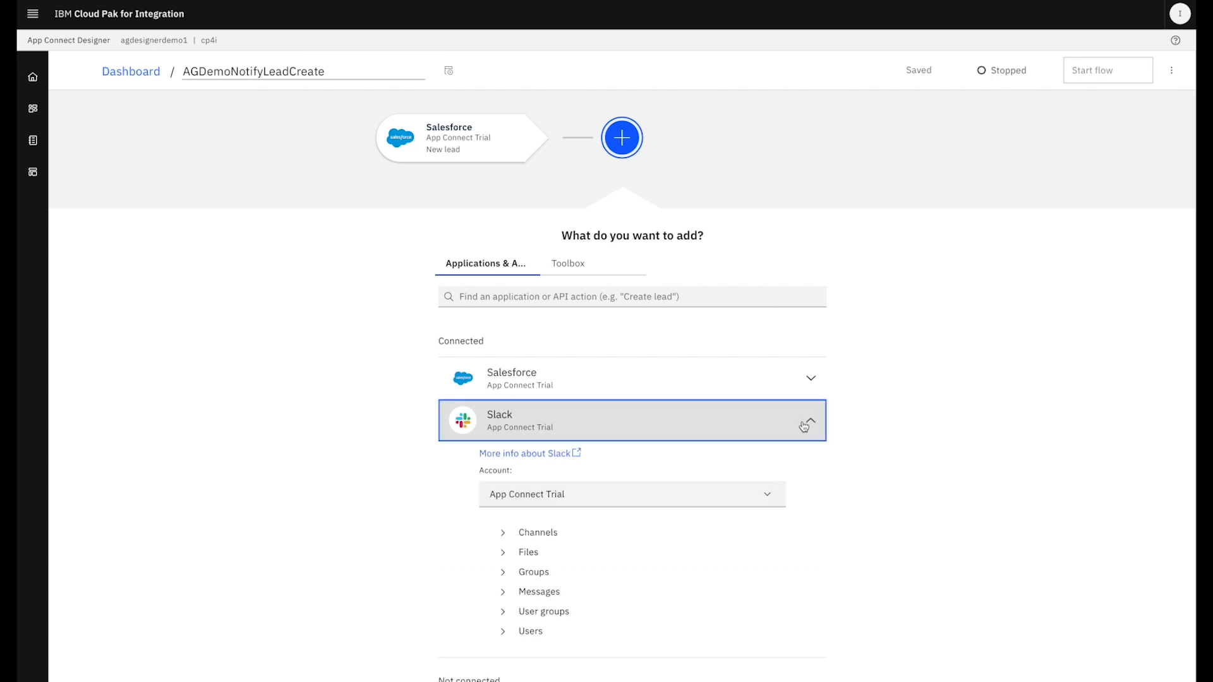
left_click(539, 591)
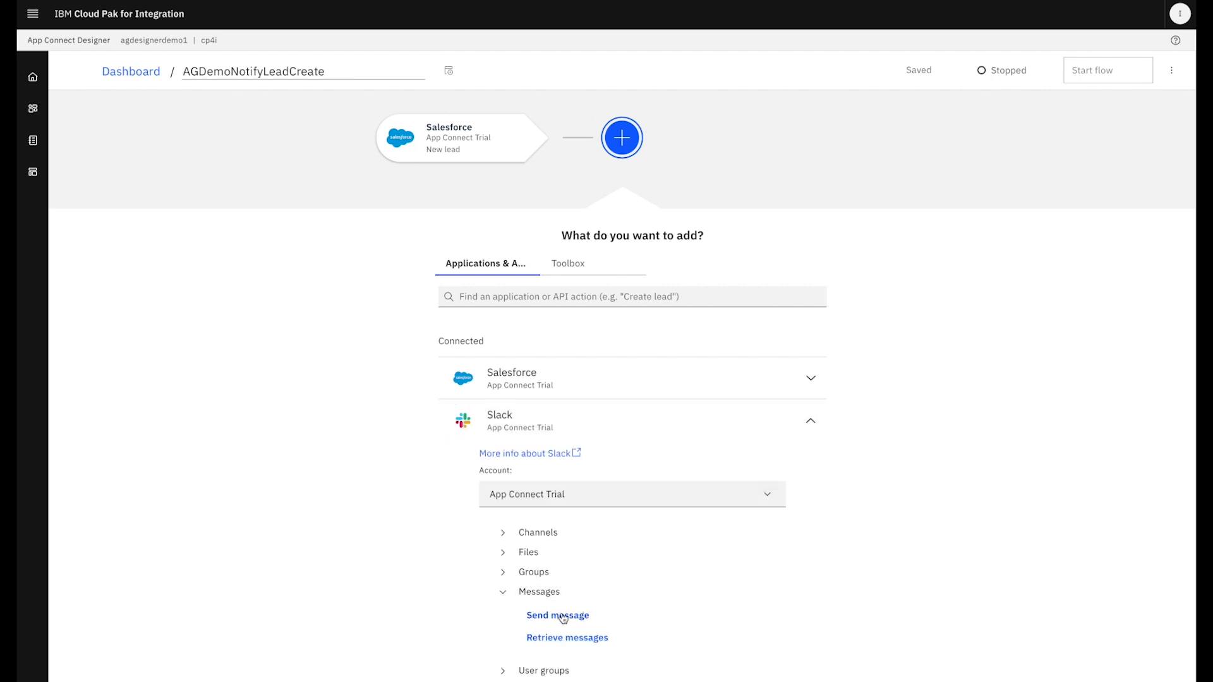
left_click(557, 616)
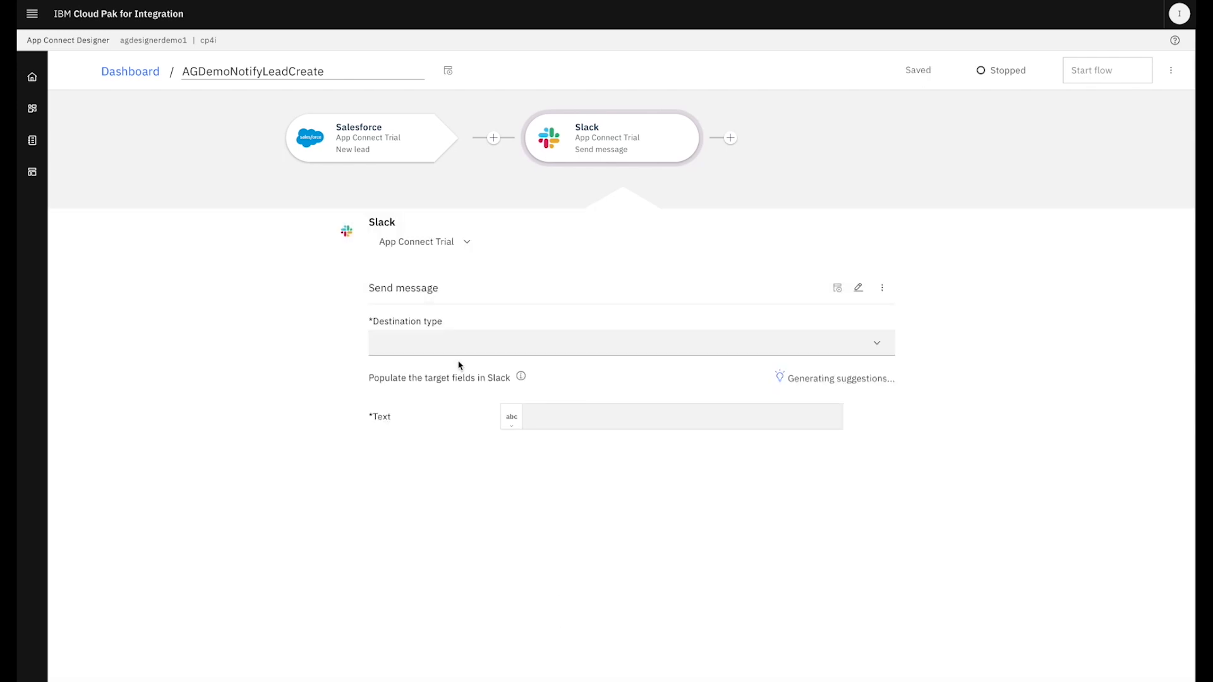
Post to the leads channel with the lead's first name, last name and email as text.
left_click(630, 342)
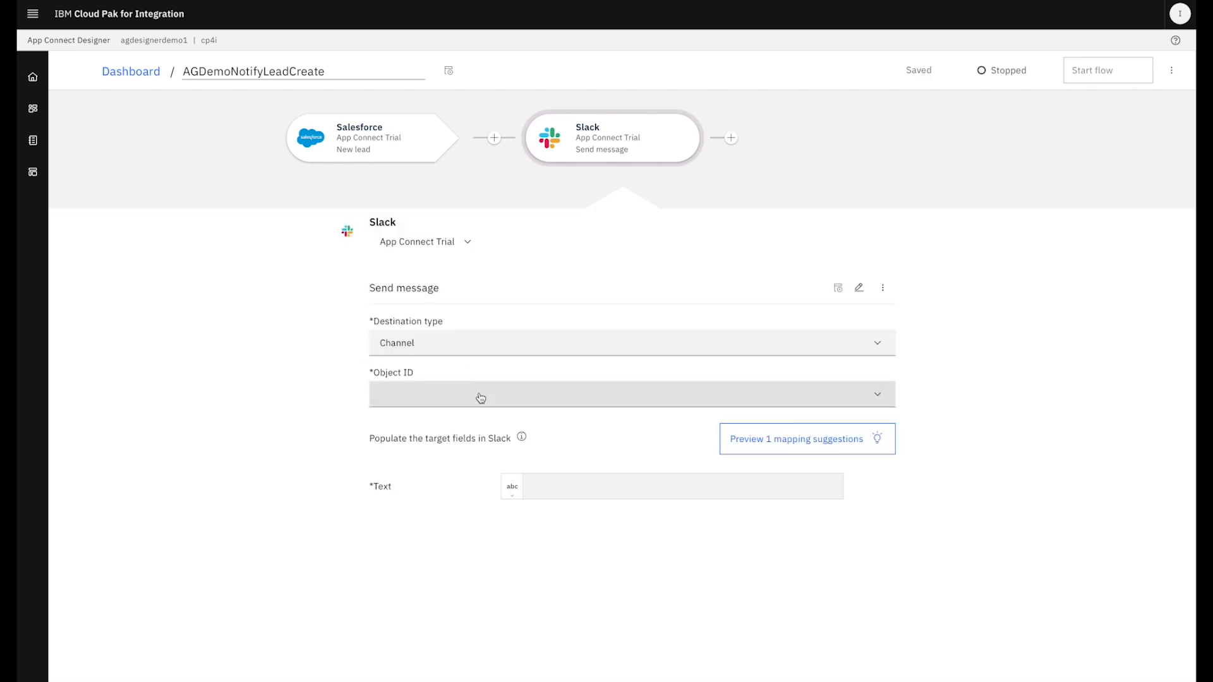
left_click(631, 394)
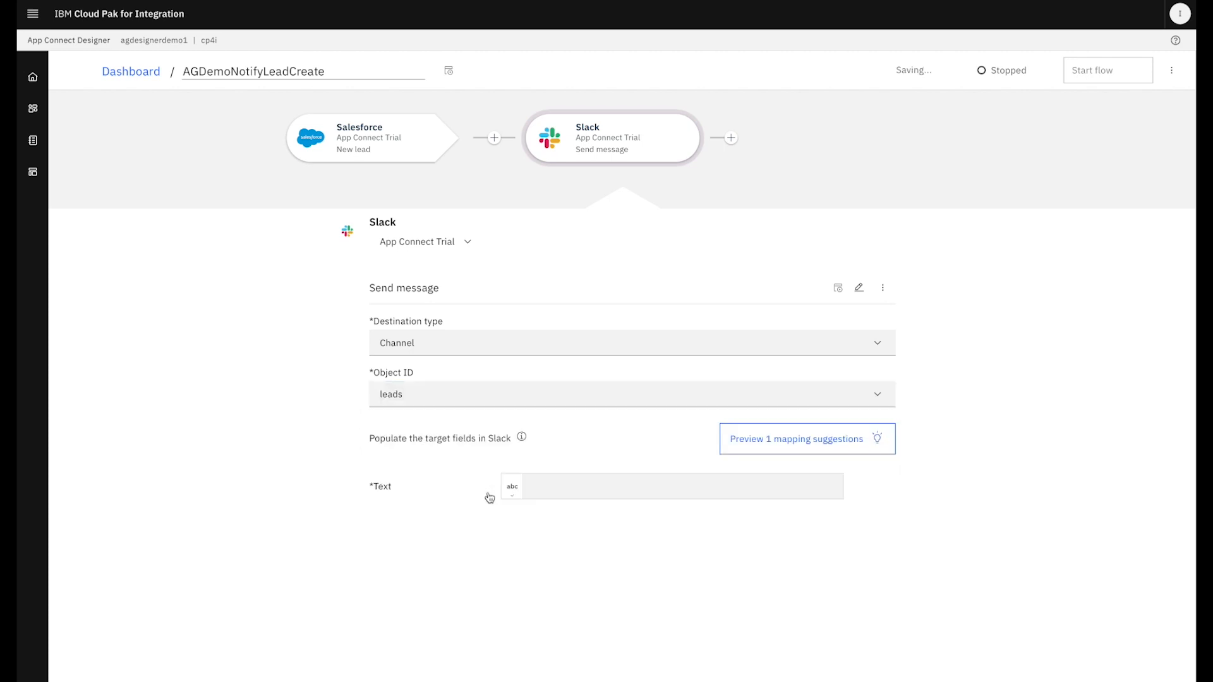
left_click(671, 486)
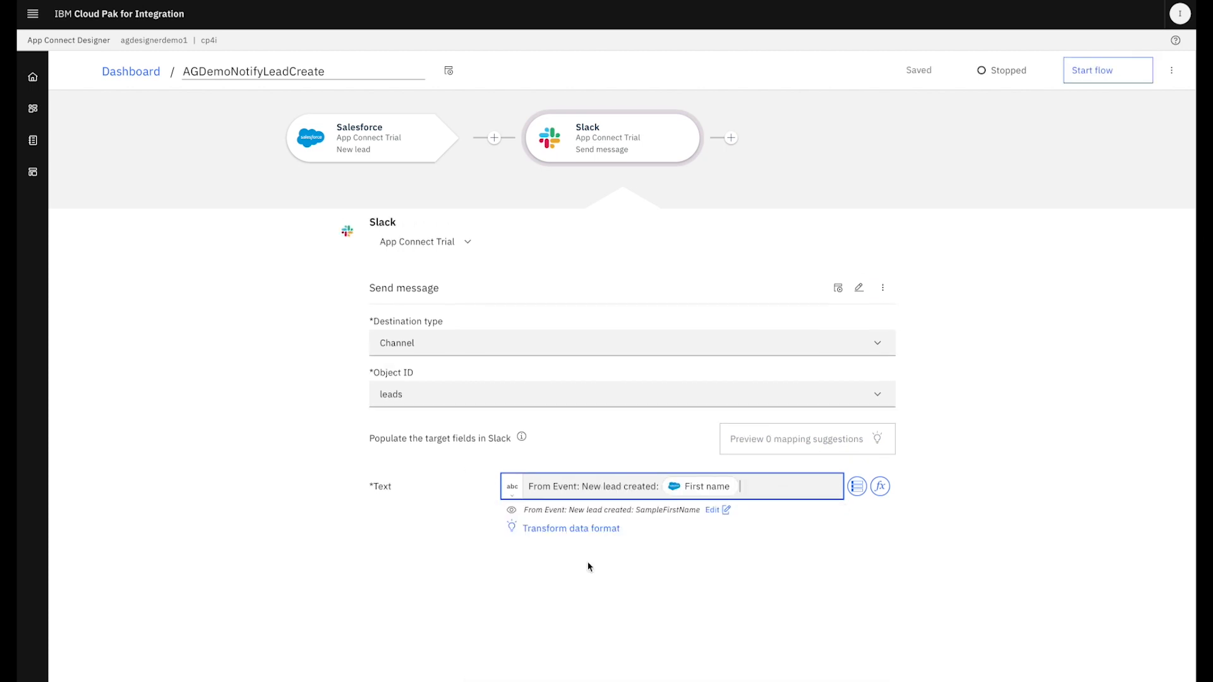
left_click(779, 485)
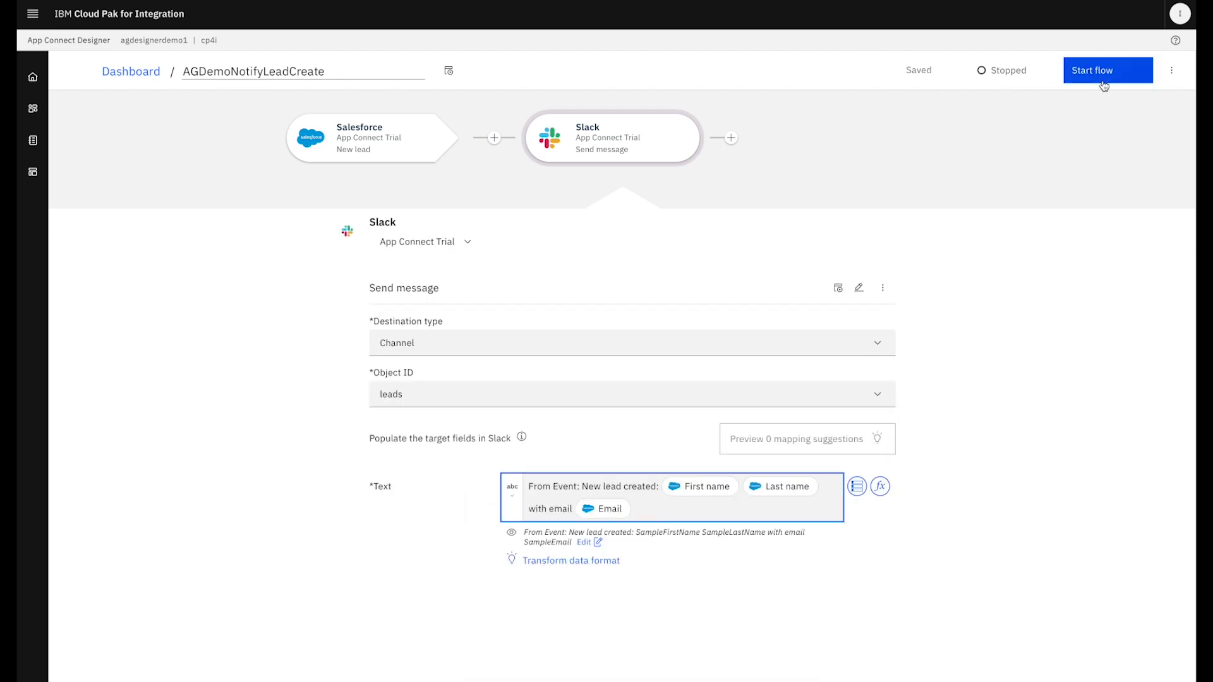
Start the AGDemoNotifyLeadCreate flow and return to the integrations dashboard.
left_click(1107, 71)
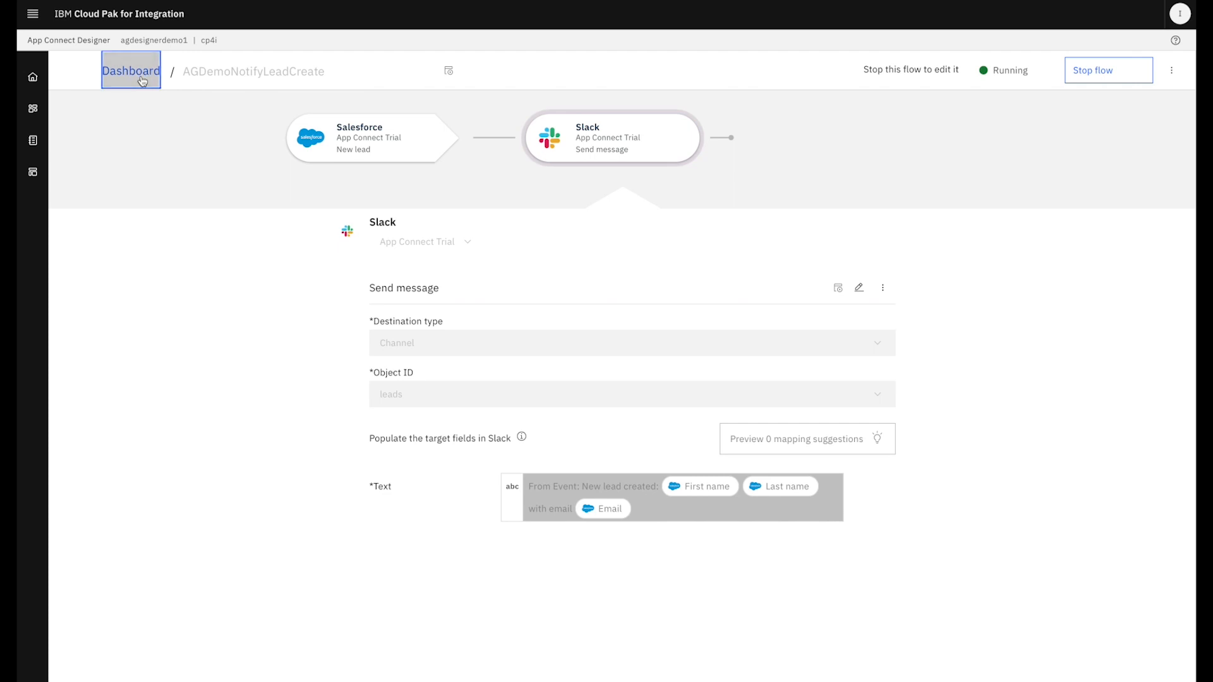
left_click(130, 71)
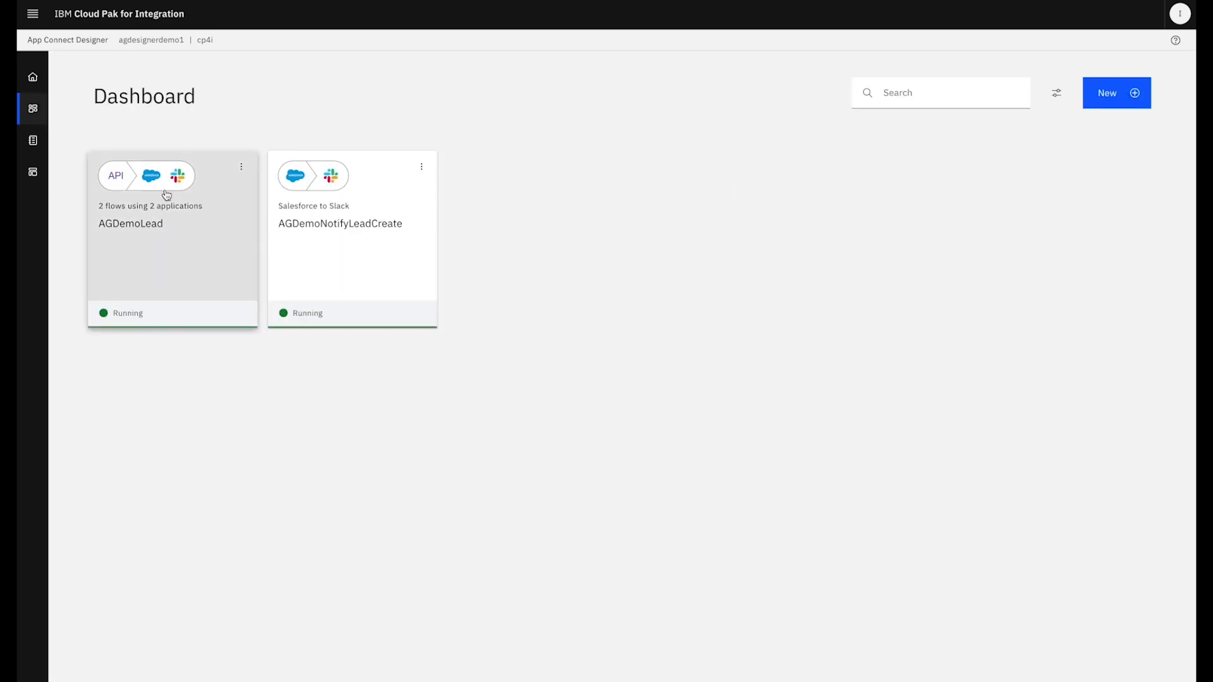
Send a test POST /lead request with a generated sample body through AGDemoLead.
left_click(147, 174)
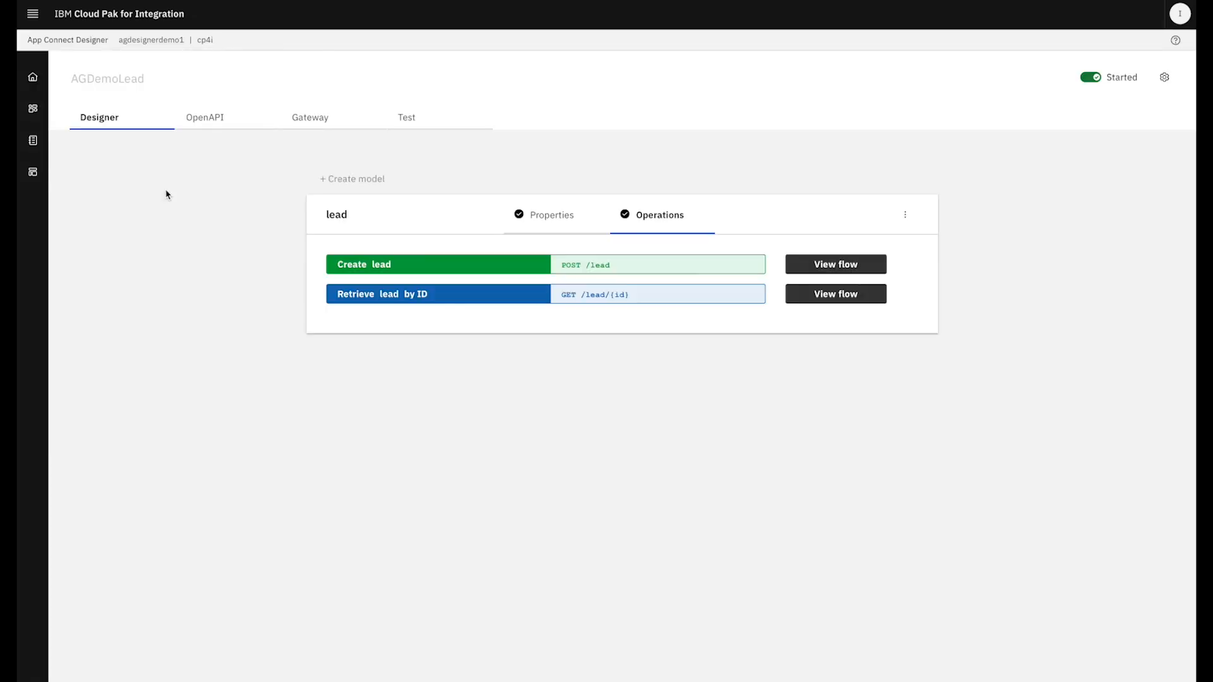
left_click(406, 116)
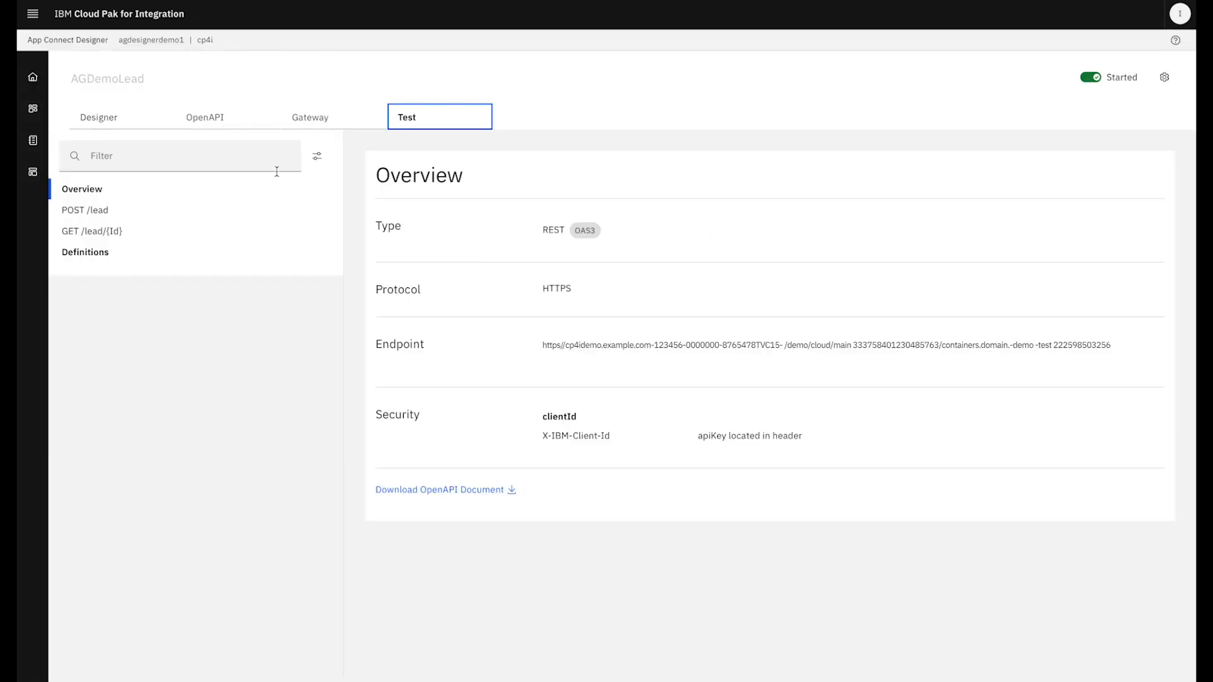
left_click(85, 209)
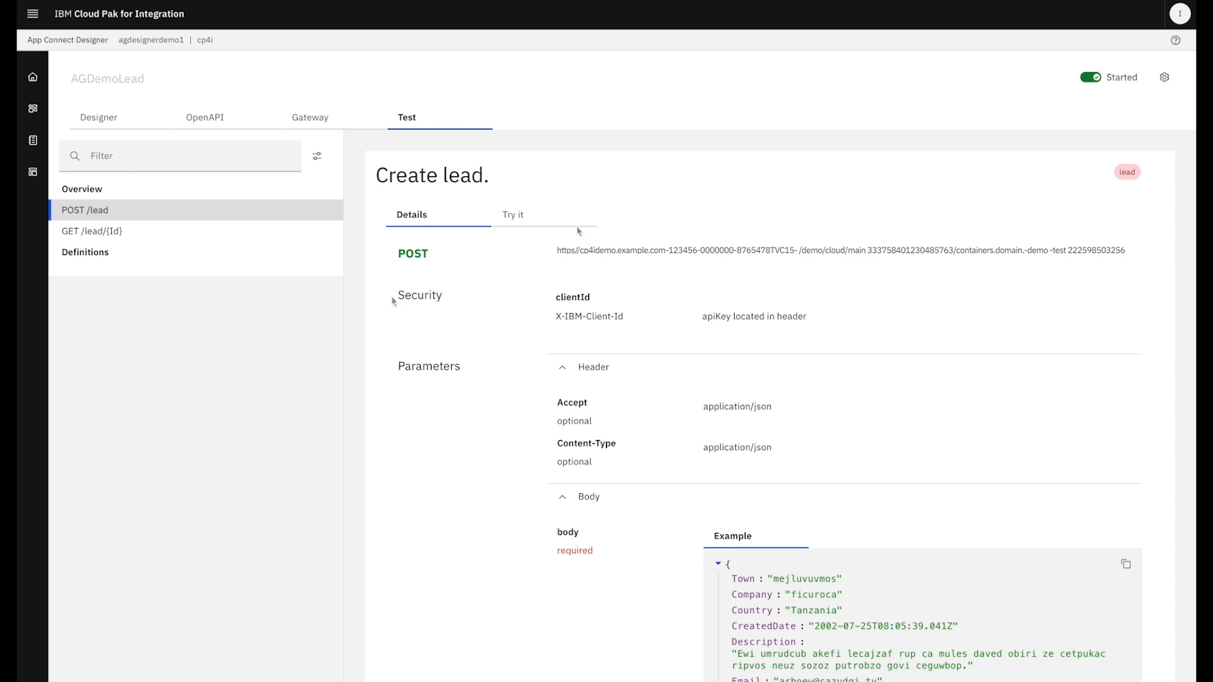
left_click(512, 215)
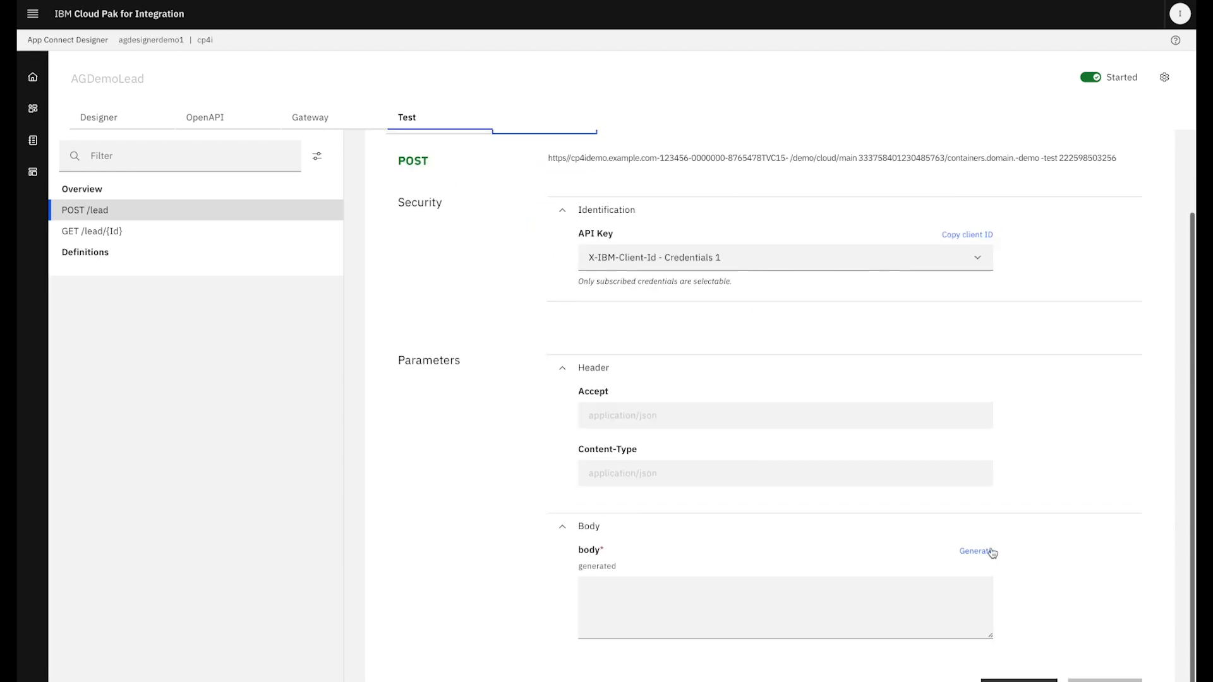
left_click(974, 551)
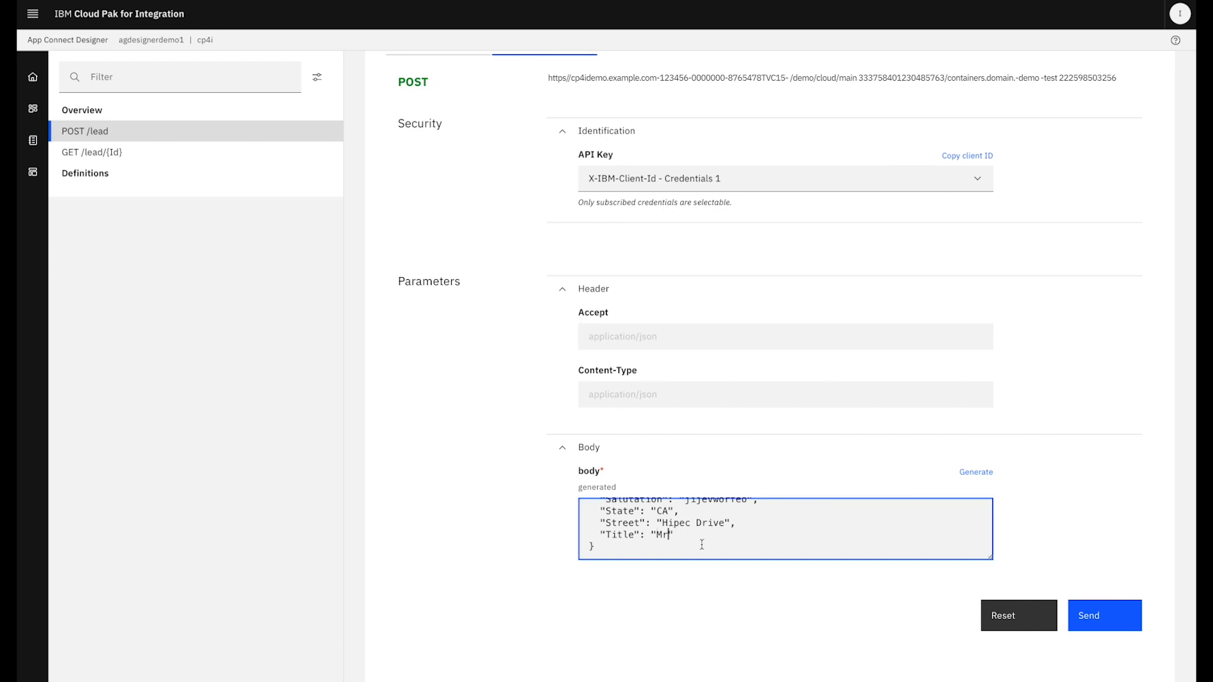
left_click(1104, 615)
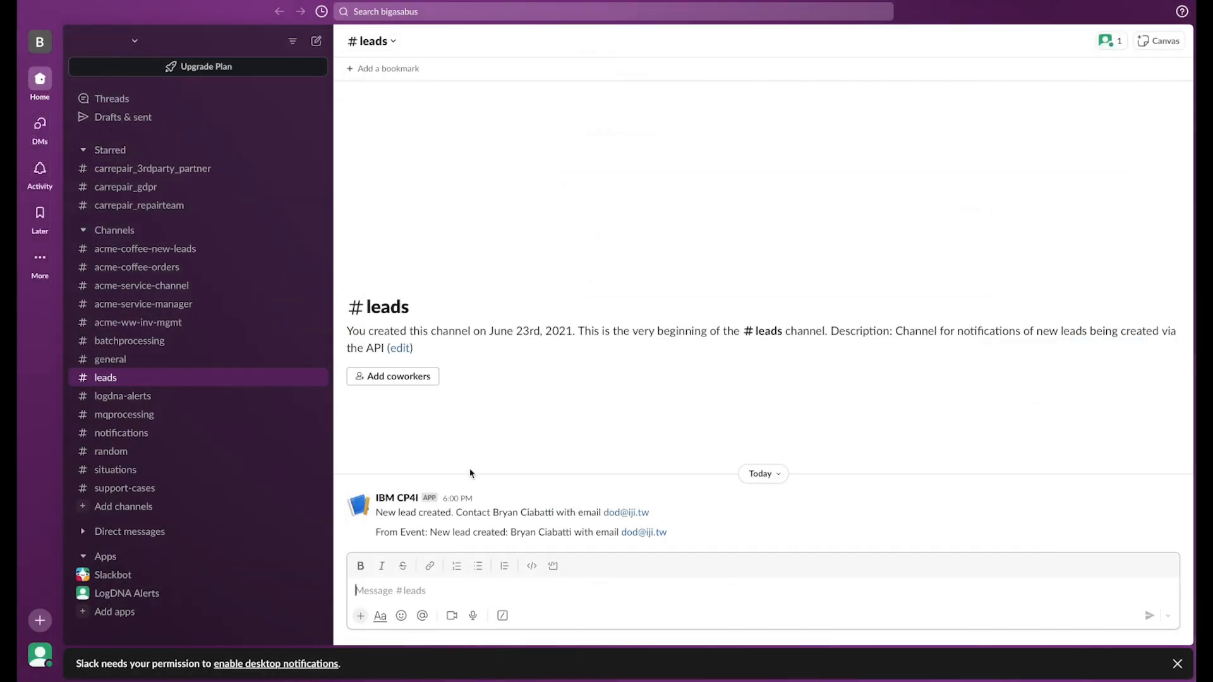
mouse_move(623, 512)
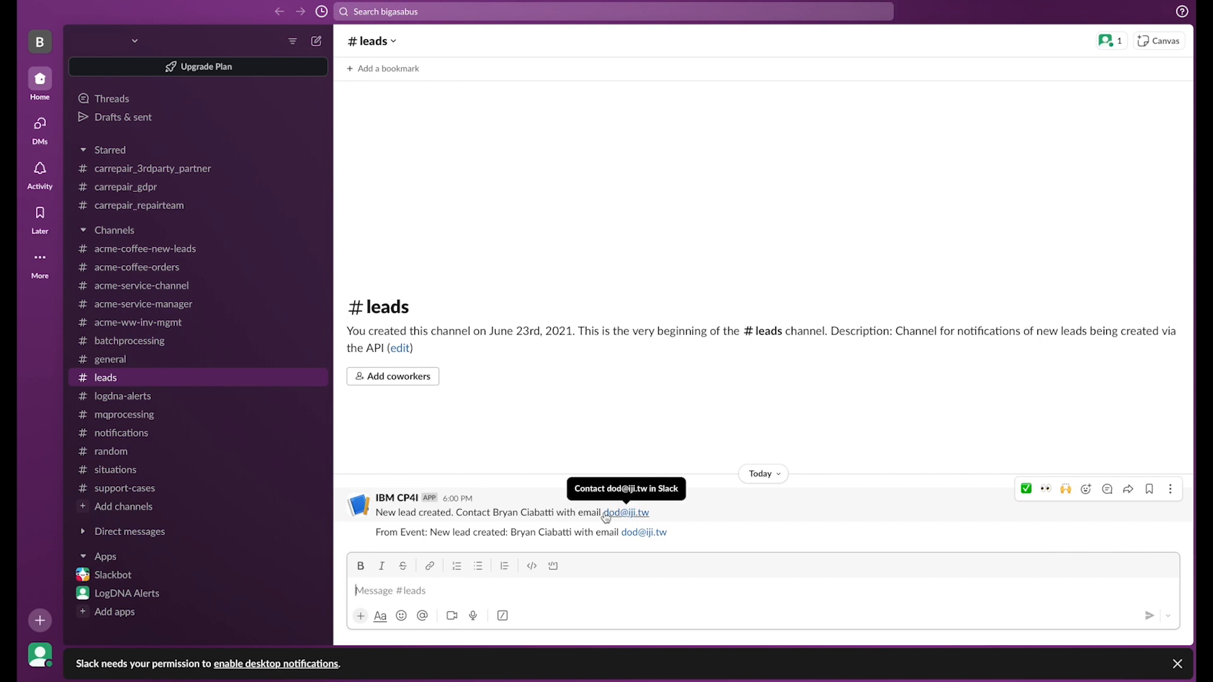
mouse_move(560, 542)
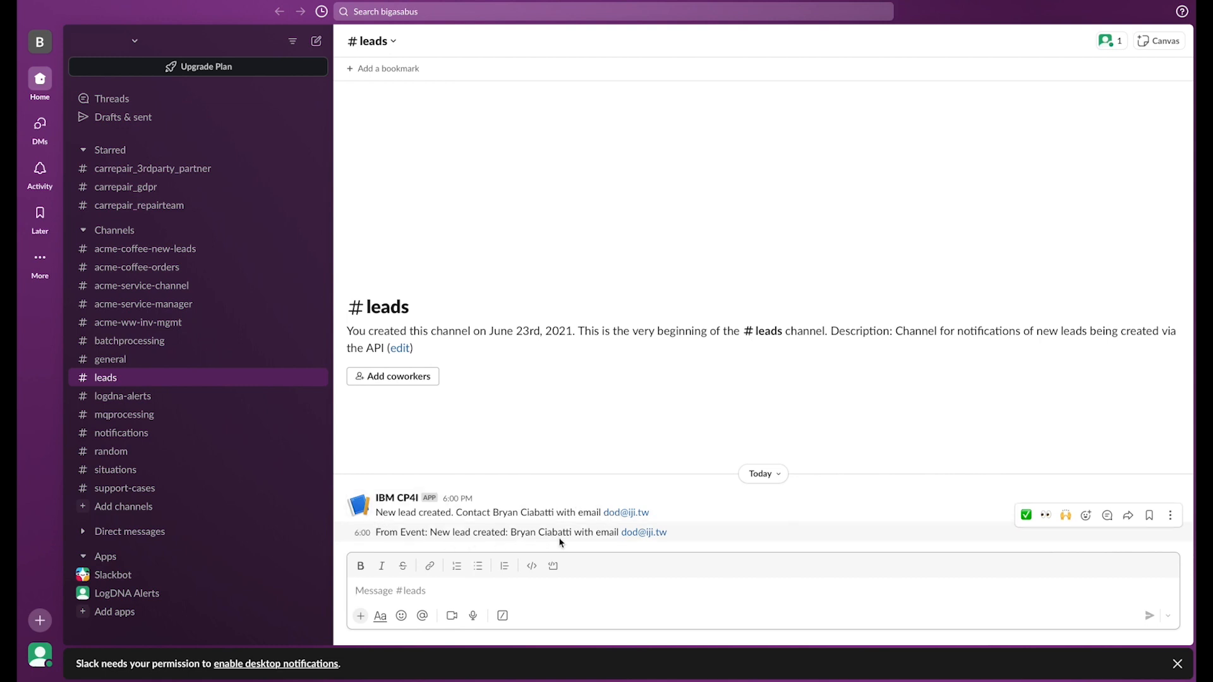
left_click(390, 590)
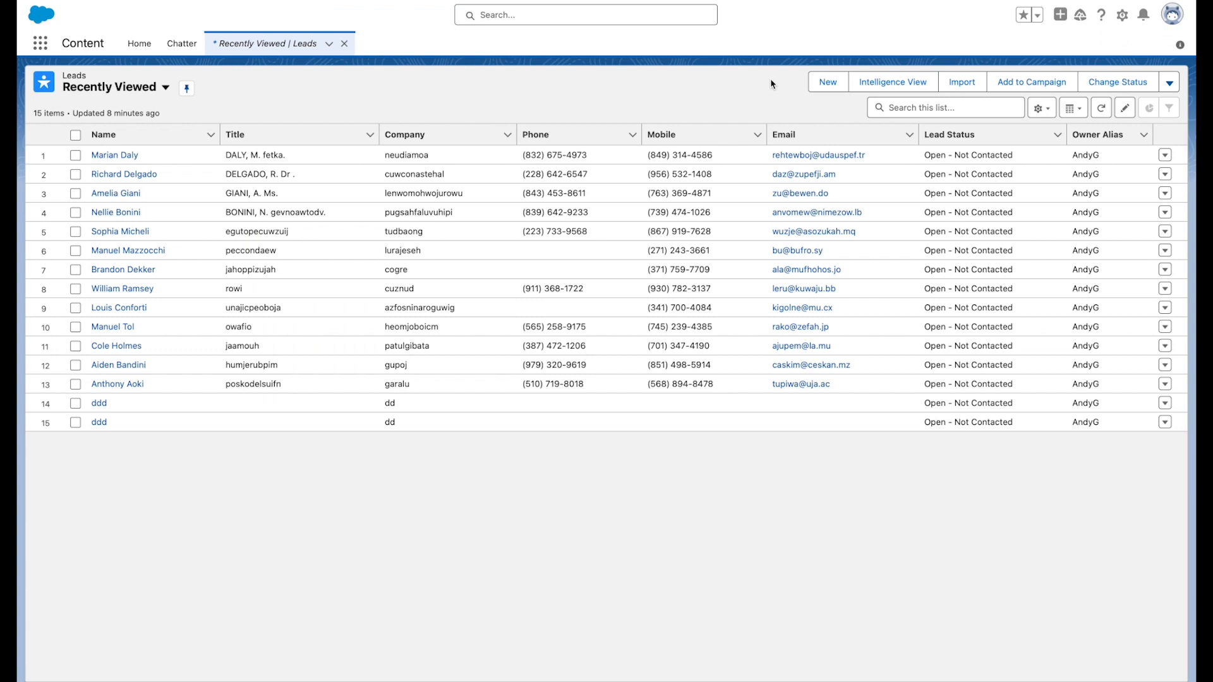
mouse_move(776, 84)
type("Strange")
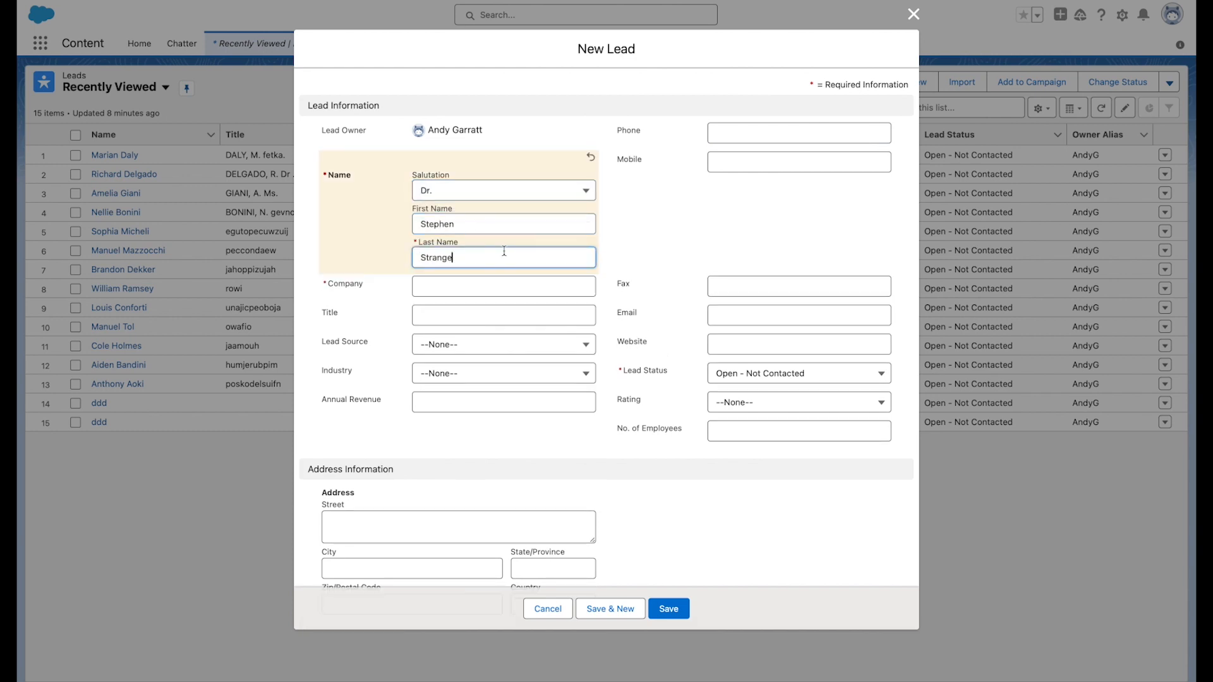
Save a new Salesforce lead for Dr. Stephen Strange at Avengers Inc.
type("STRANGE,")
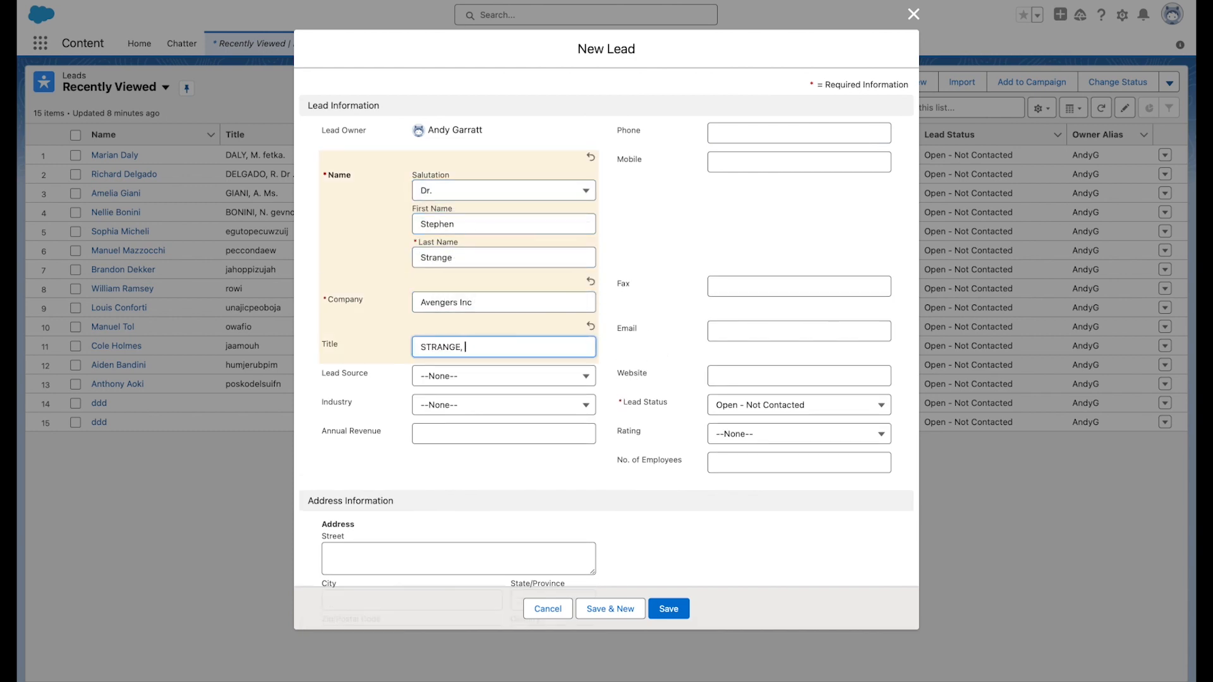
type("s")
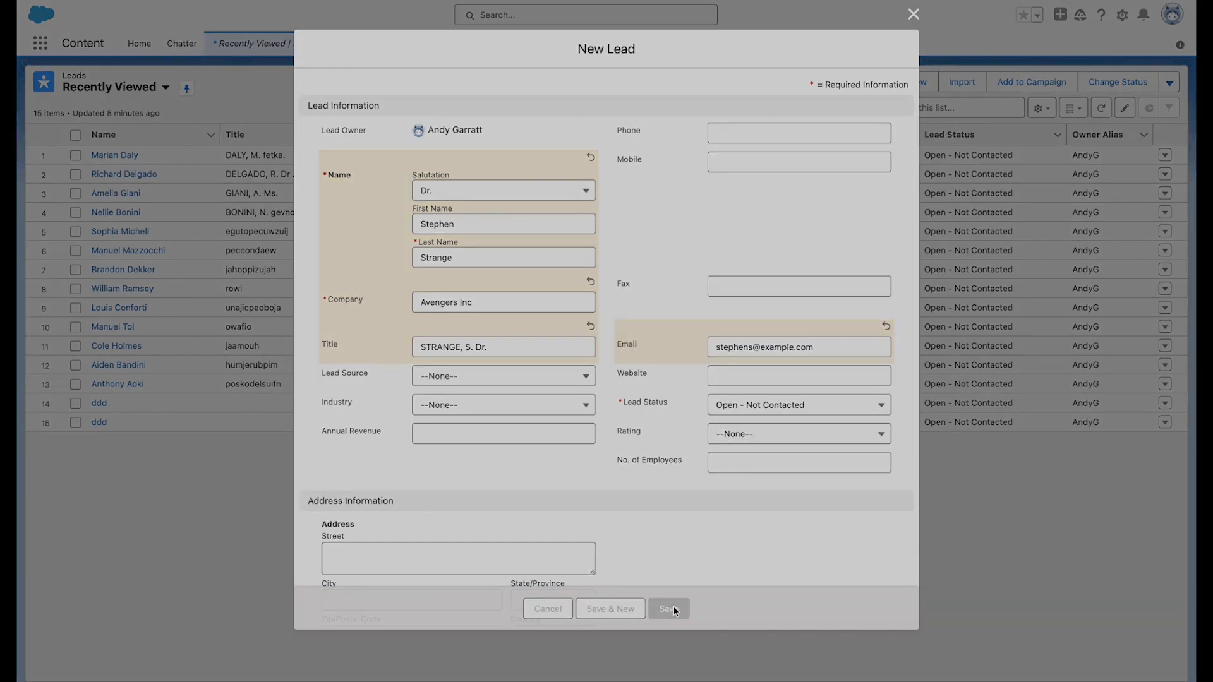
left_click(667, 609)
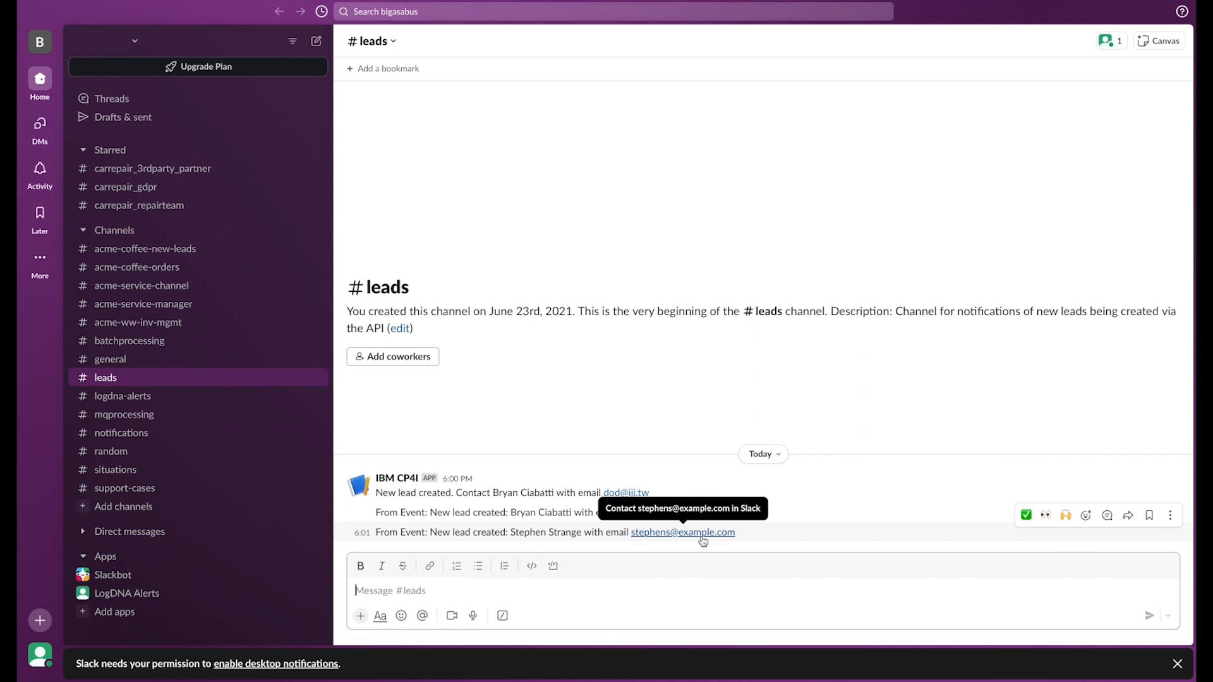
mouse_move(692, 541)
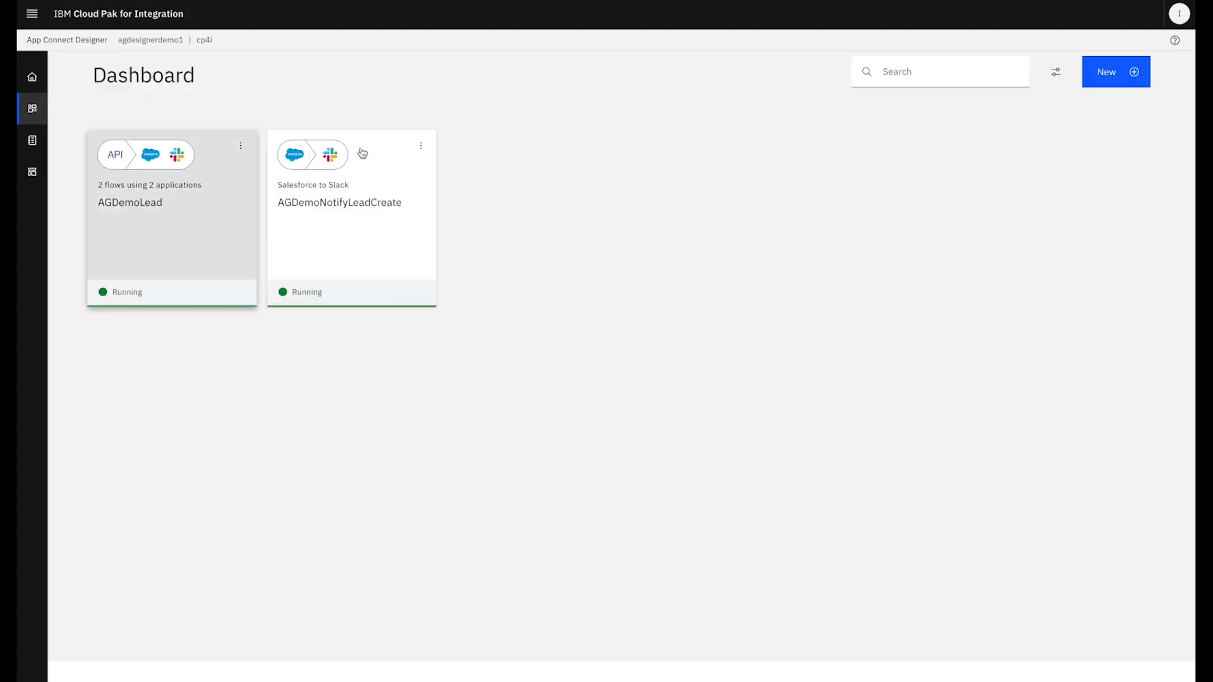
Stop AGDemoNotifyLeadCreate and export it as a runtime flow asset (BAR).
left_click(421, 145)
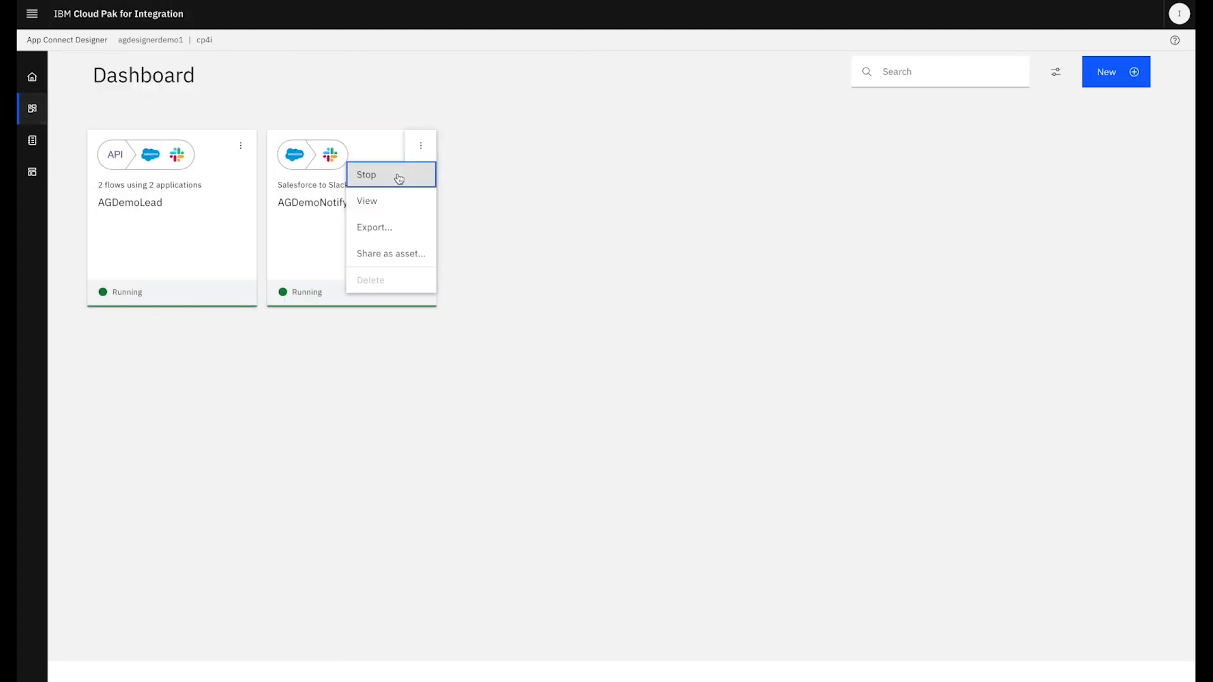
left_click(367, 174)
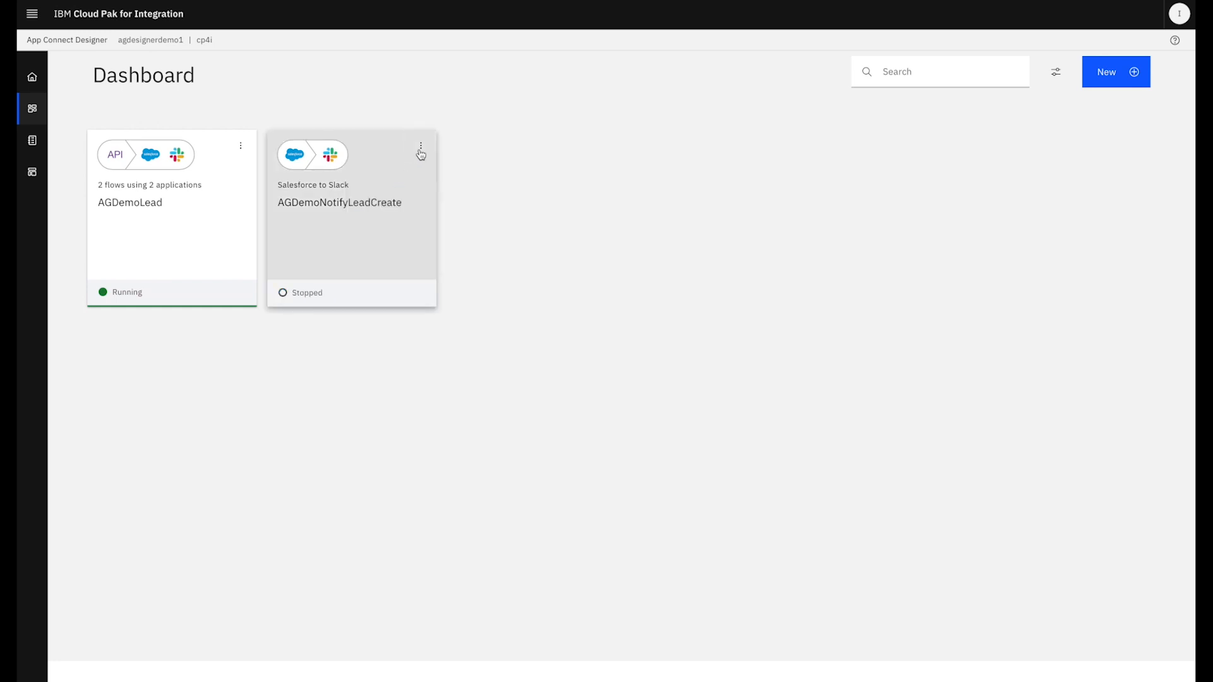
left_click(421, 146)
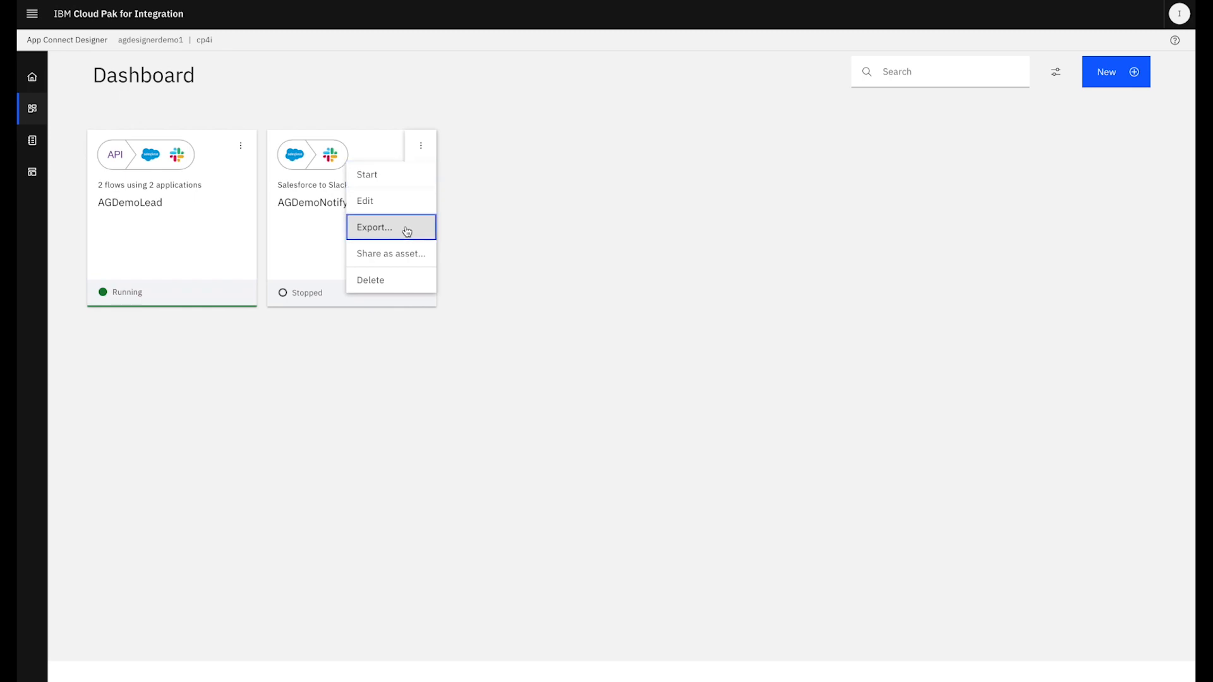
left_click(375, 226)
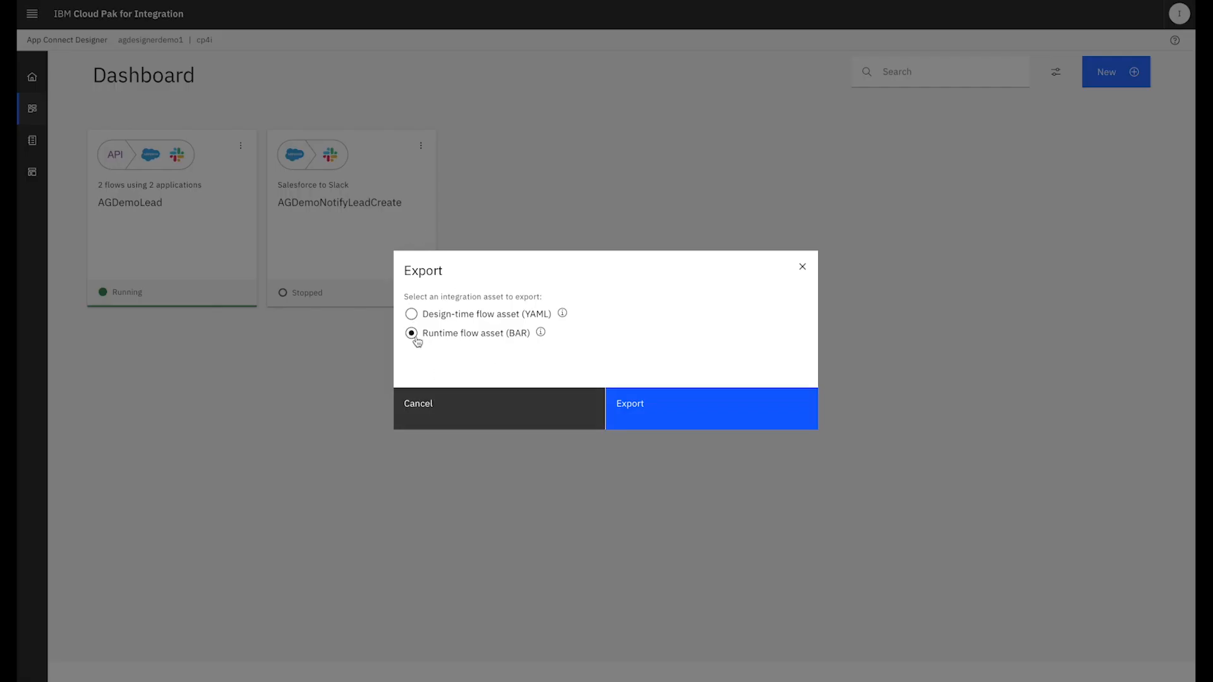
left_click(710, 403)
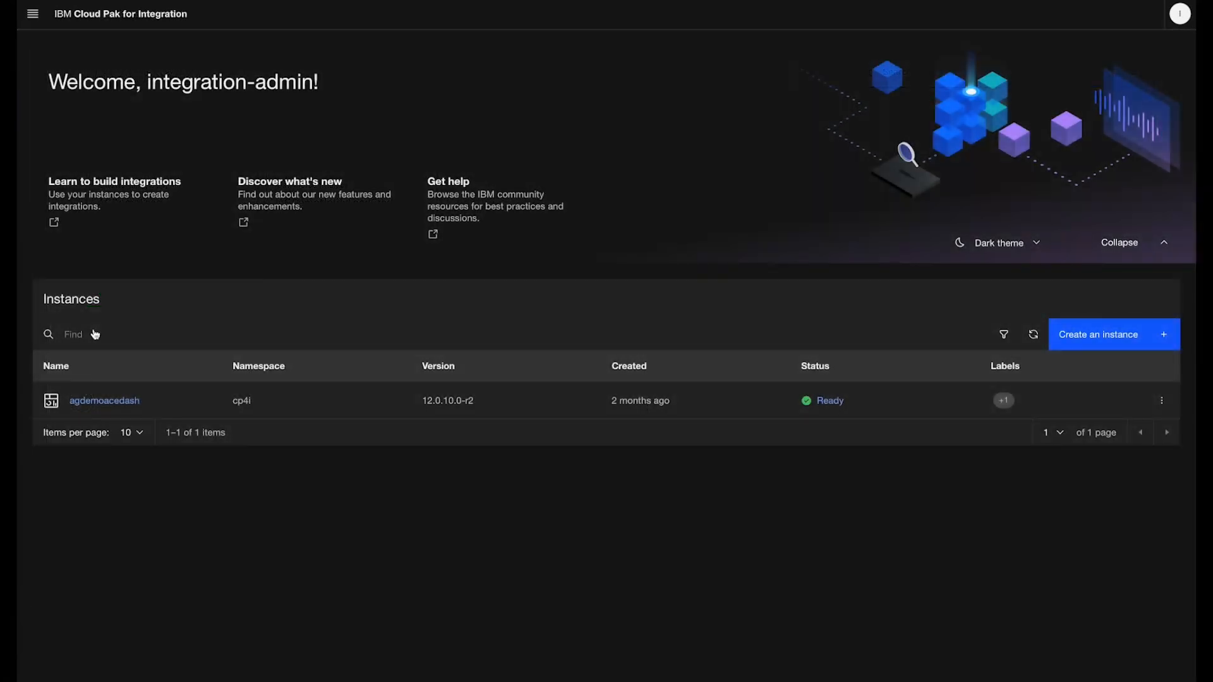
mouse_move(135, 364)
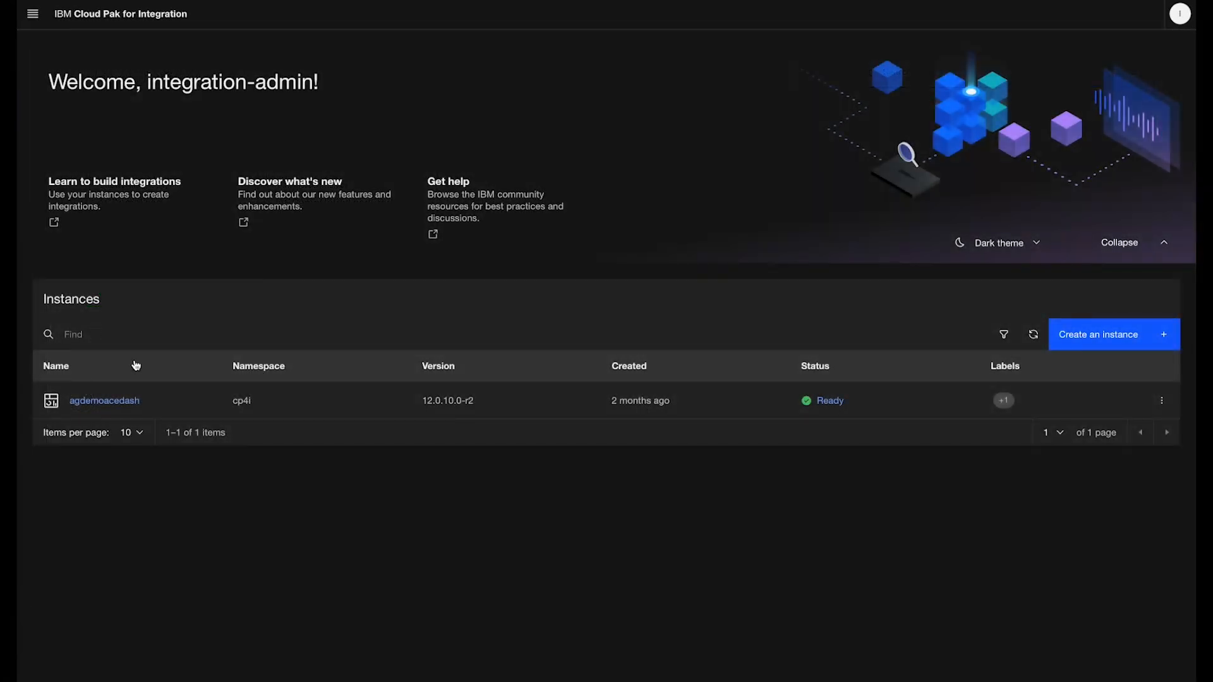
Import AGDemoNotifyLeadCreate.bar into agdemoacedash and copy its content-server URL.
left_click(103, 401)
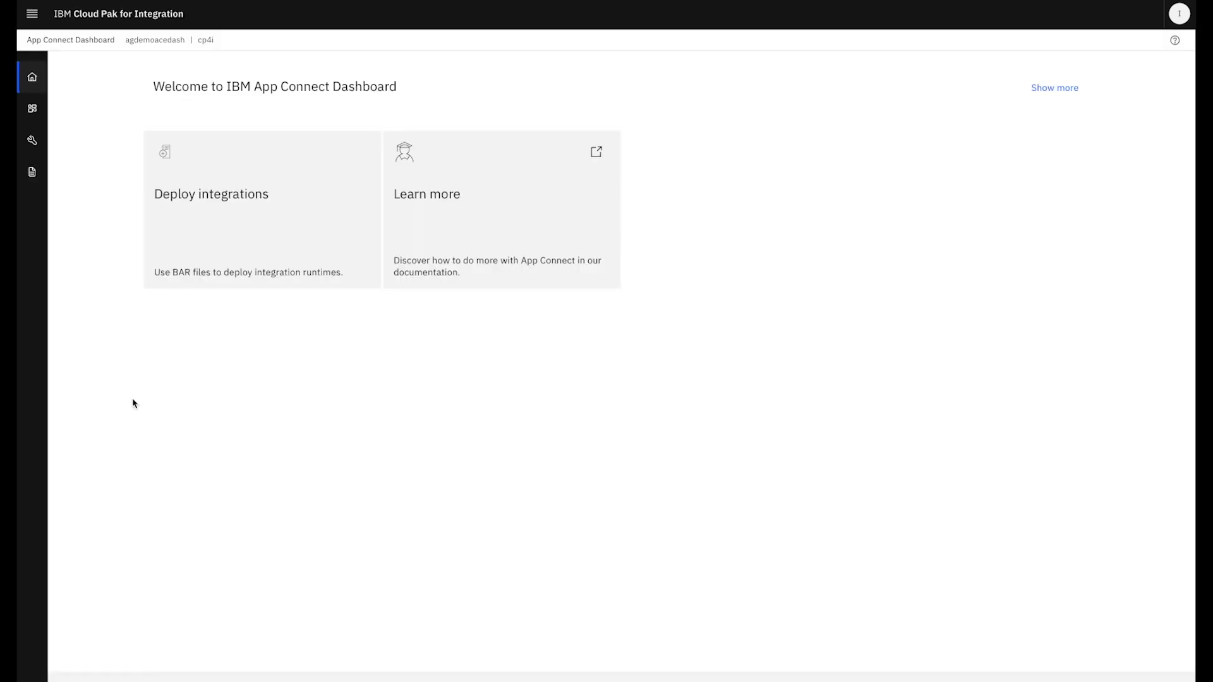
left_click(32, 172)
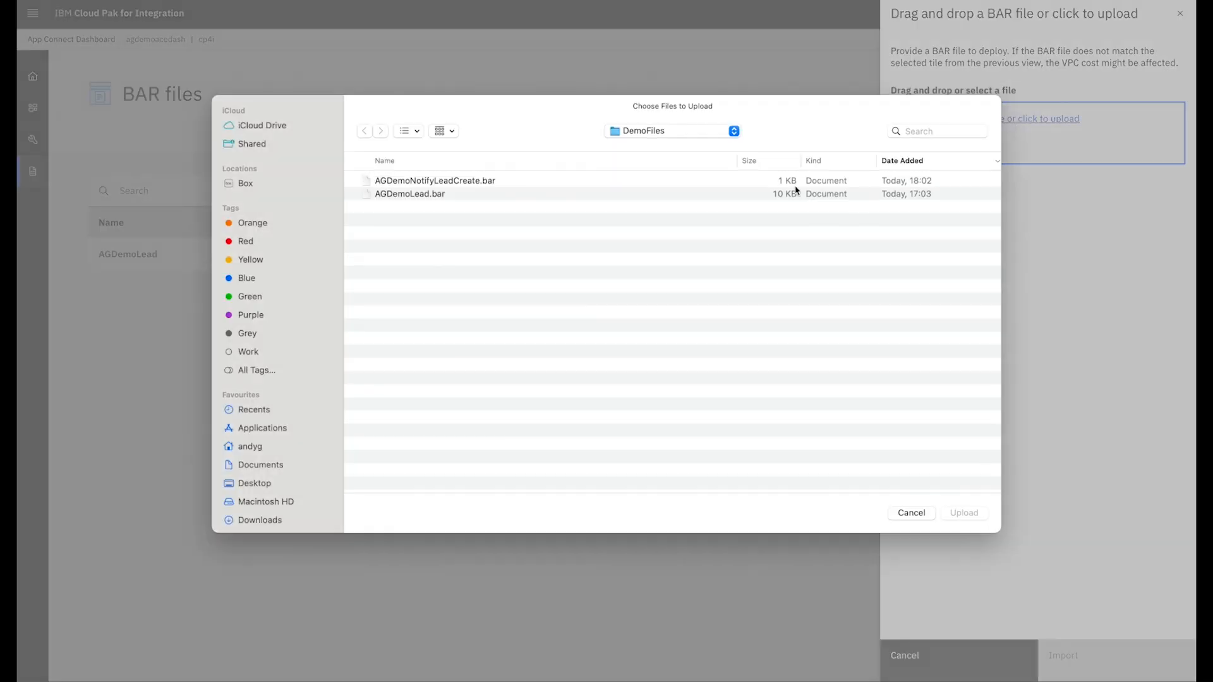
left_click(963, 512)
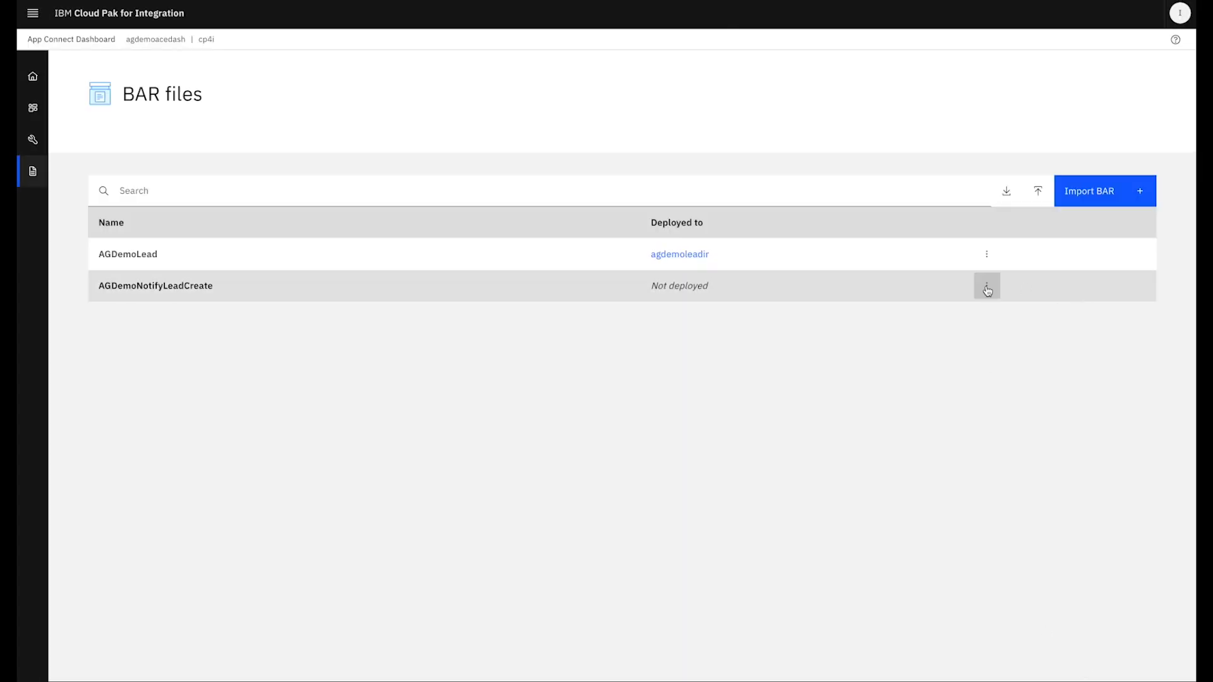
left_click(987, 286)
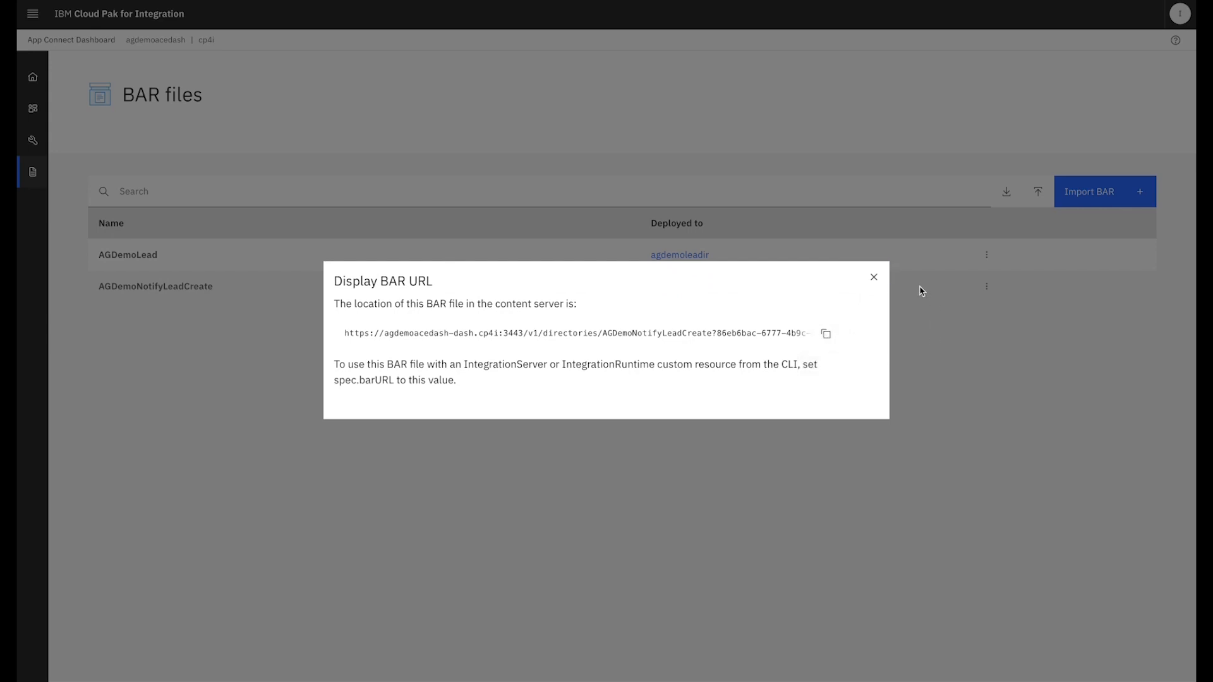
left_click(874, 277)
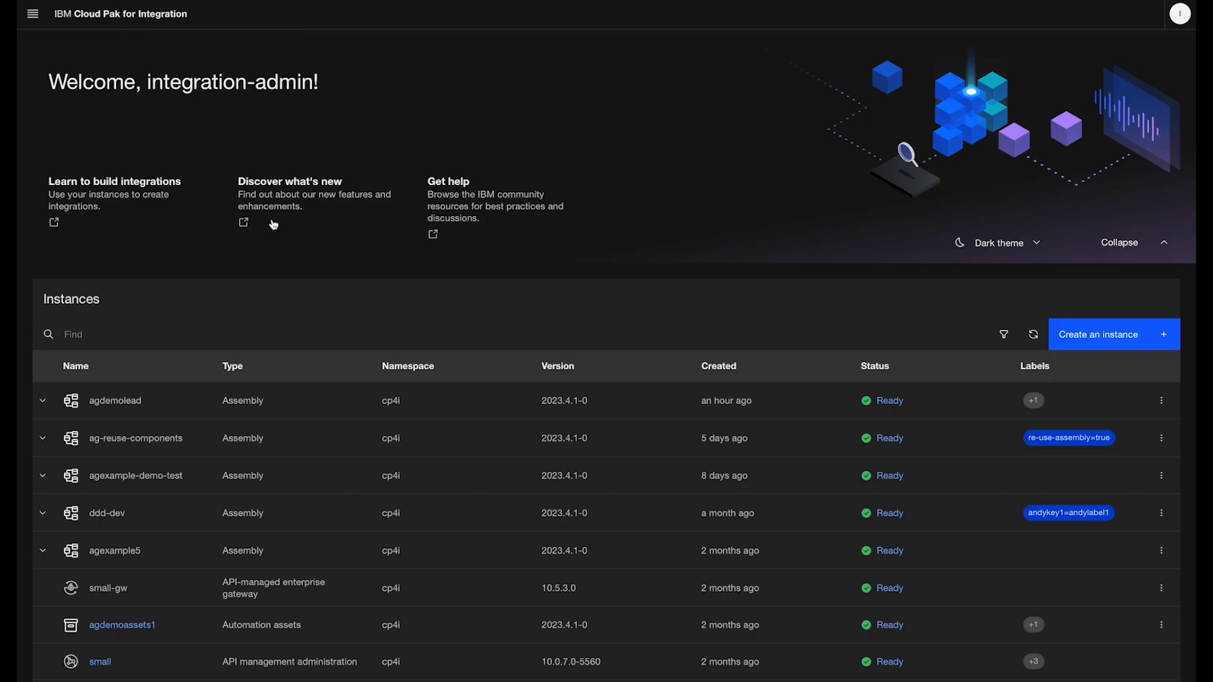
Open the agdemolead assembly for editing and list its assembly-managed component types.
left_click(45, 401)
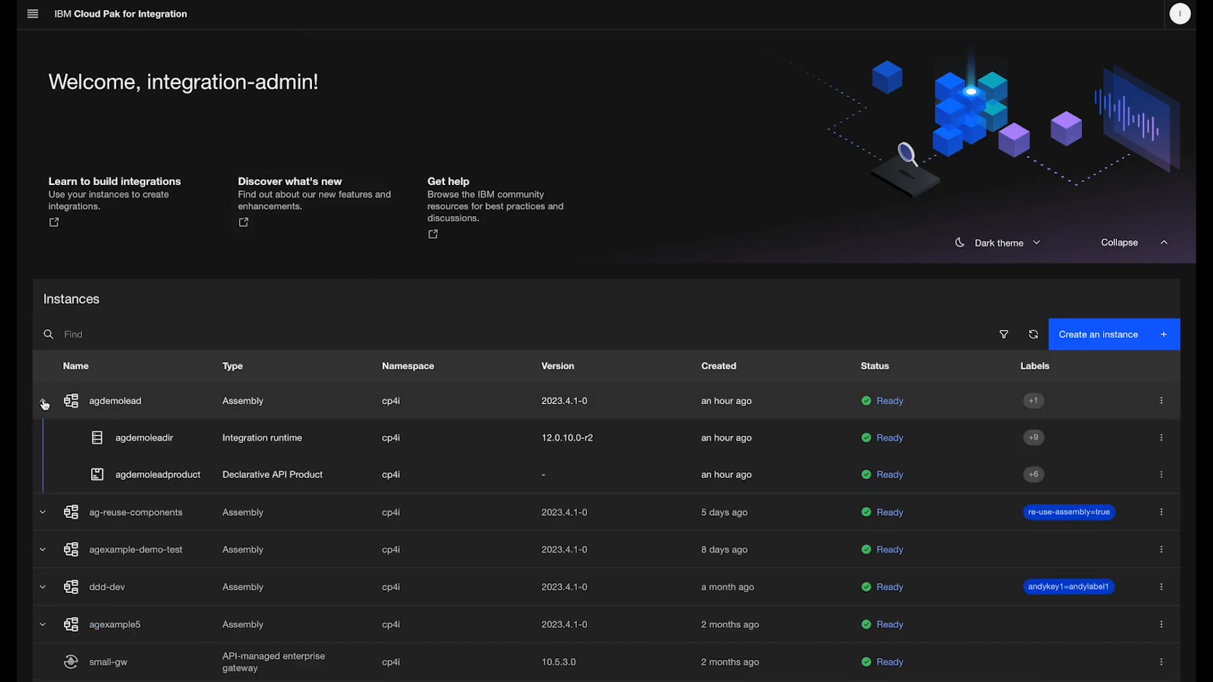
mouse_move(1156, 397)
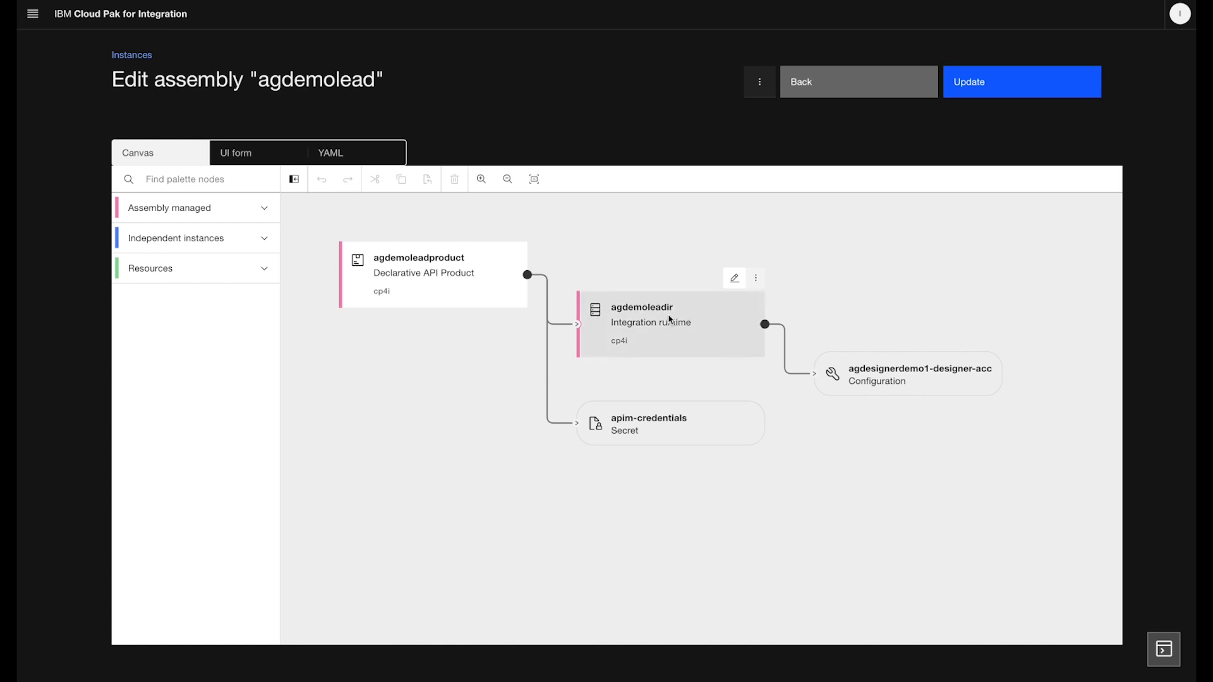
left_click(195, 207)
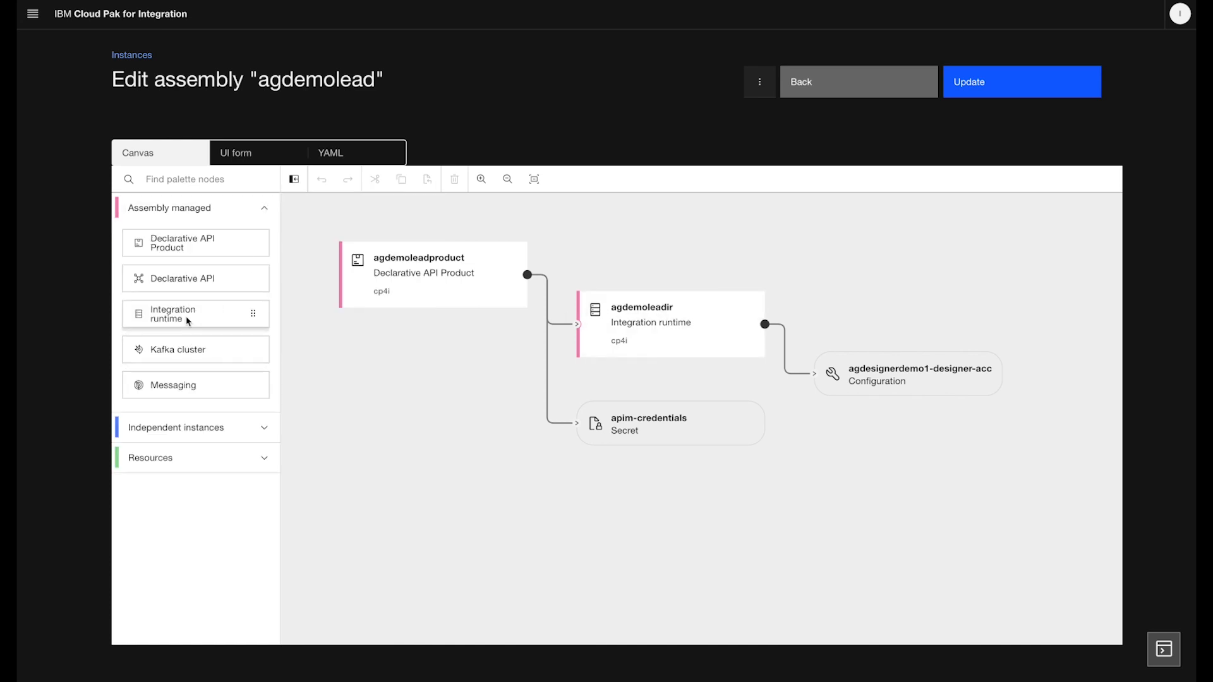
Add an integration runtime named agdemonotifylead with the BAR URL and designer configuration.
left_click_drag(187, 314, 669, 522)
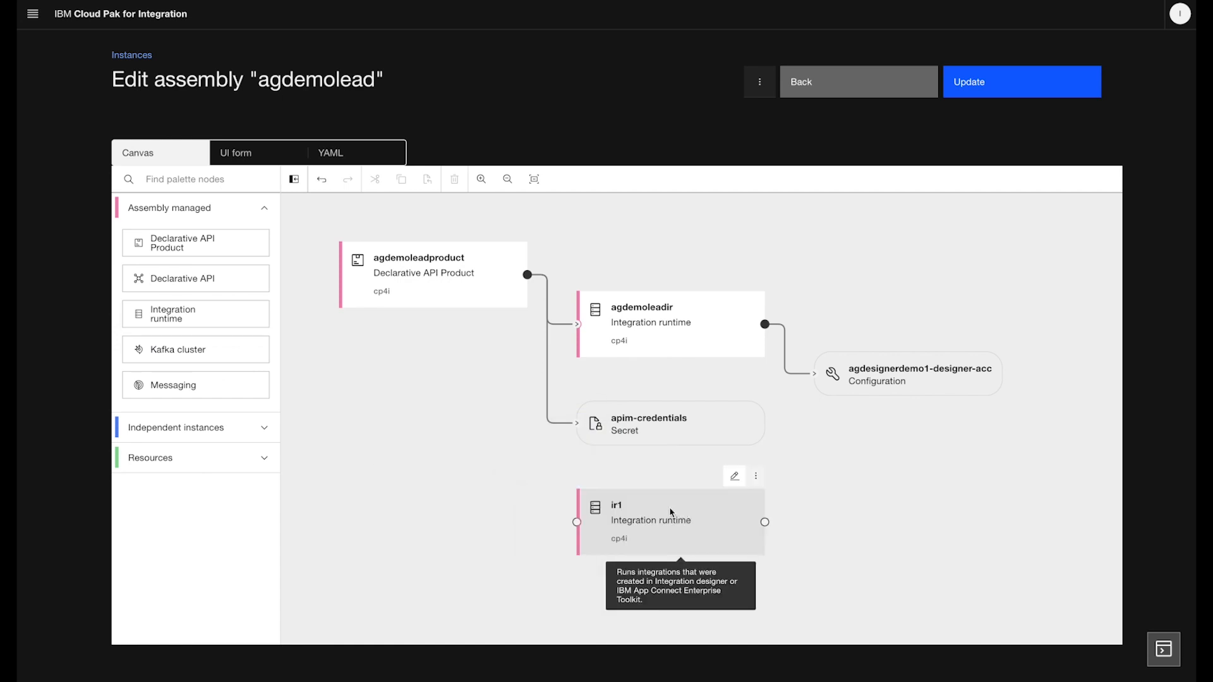
left_click(733, 476)
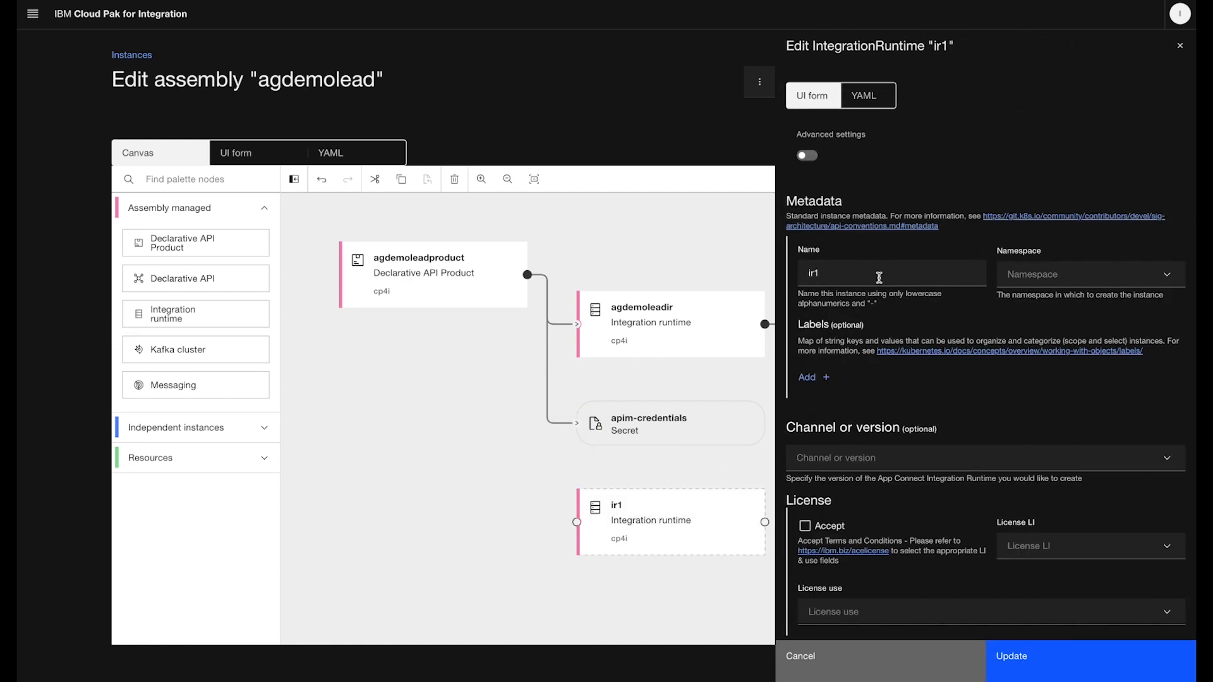
type("agdemonotifylead")
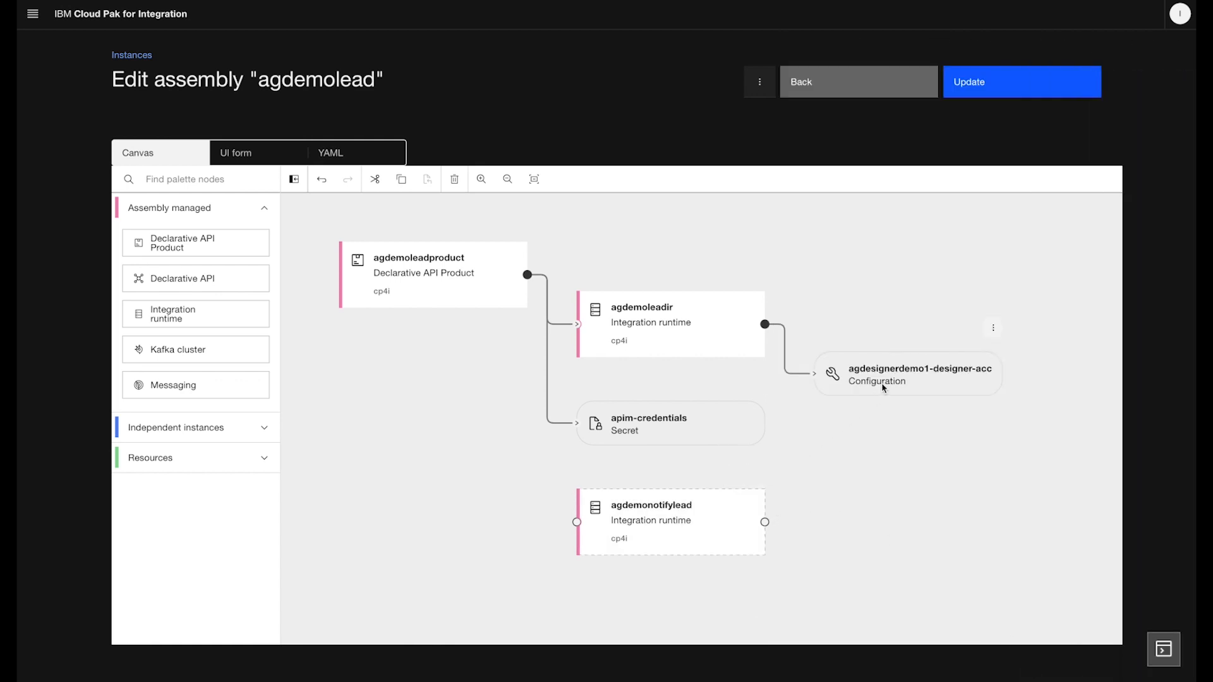
mouse_move(766, 522)
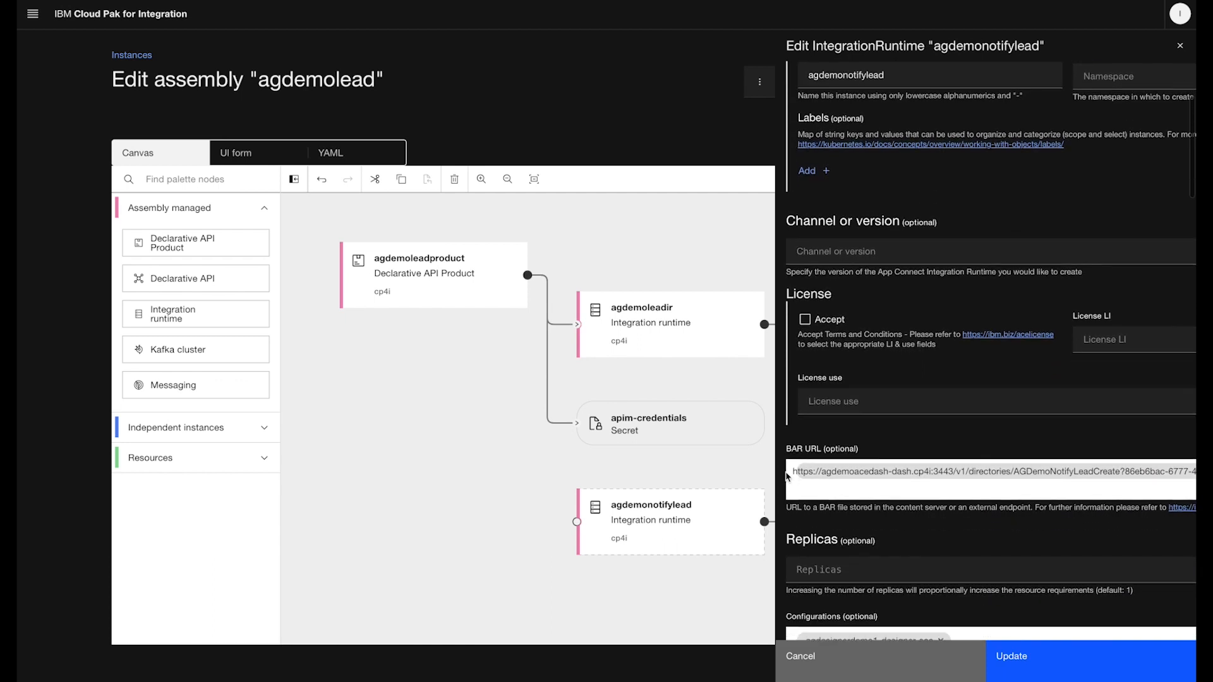
scroll("down", 3)
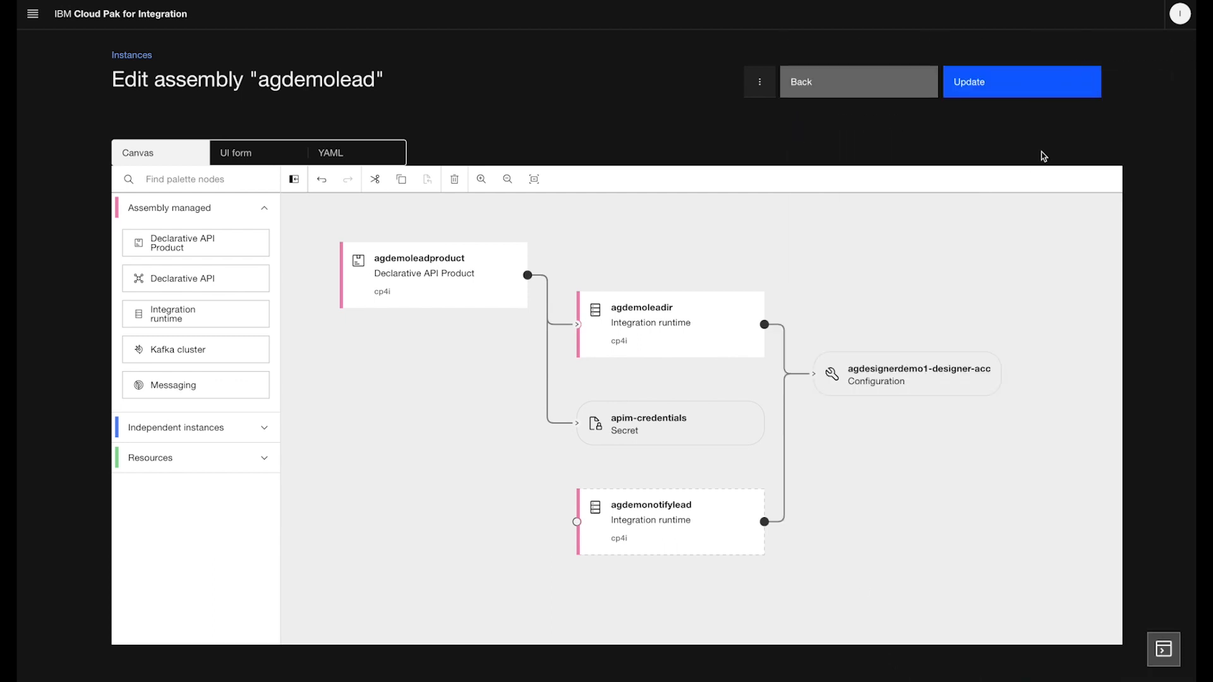
Update the agdemolead assembly and refresh Instances until it shows Ready.
left_click(1021, 81)
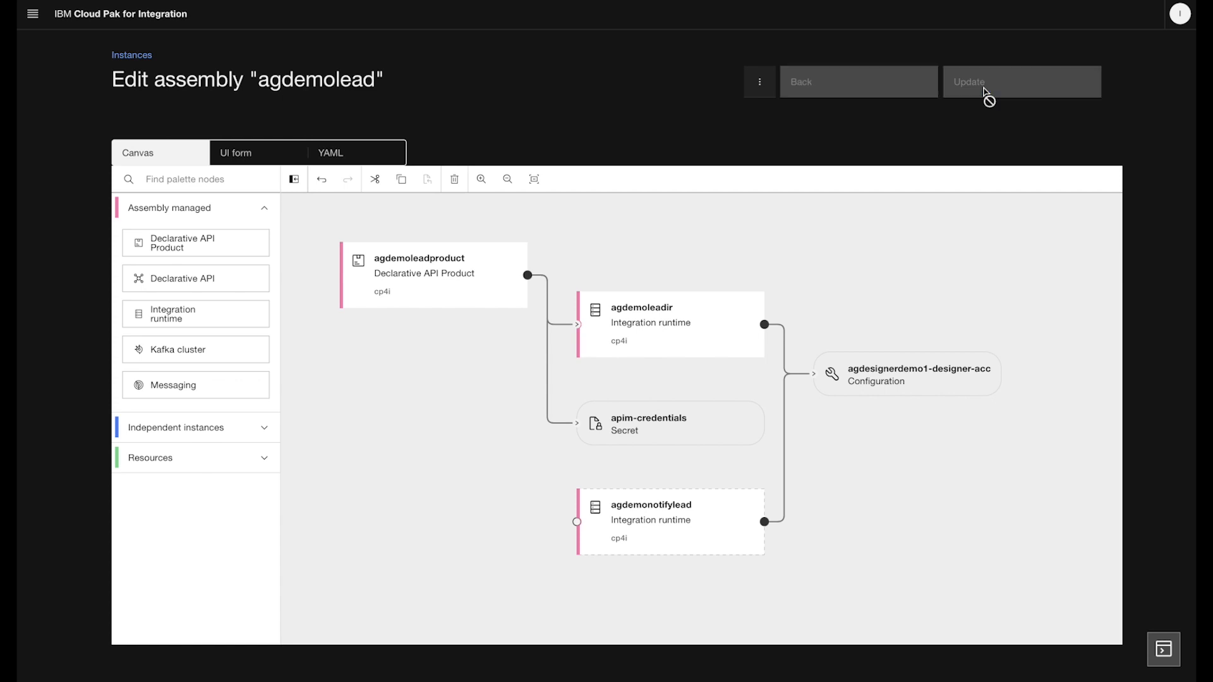
left_click(1020, 81)
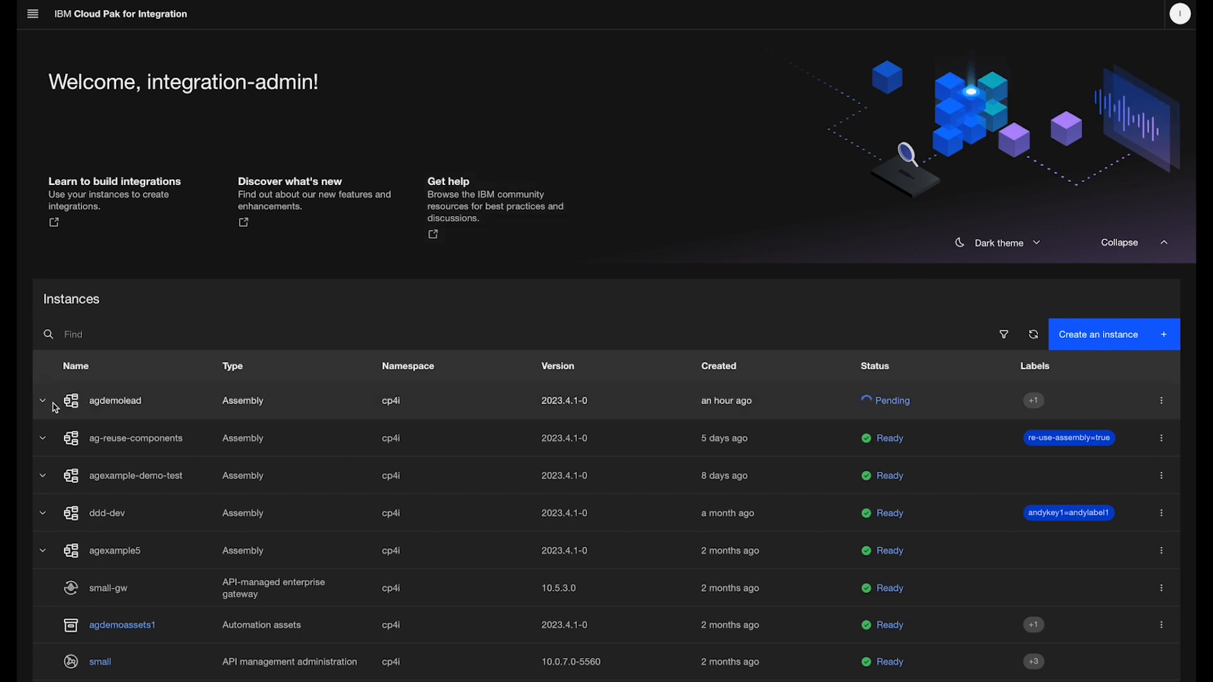
left_click(43, 400)
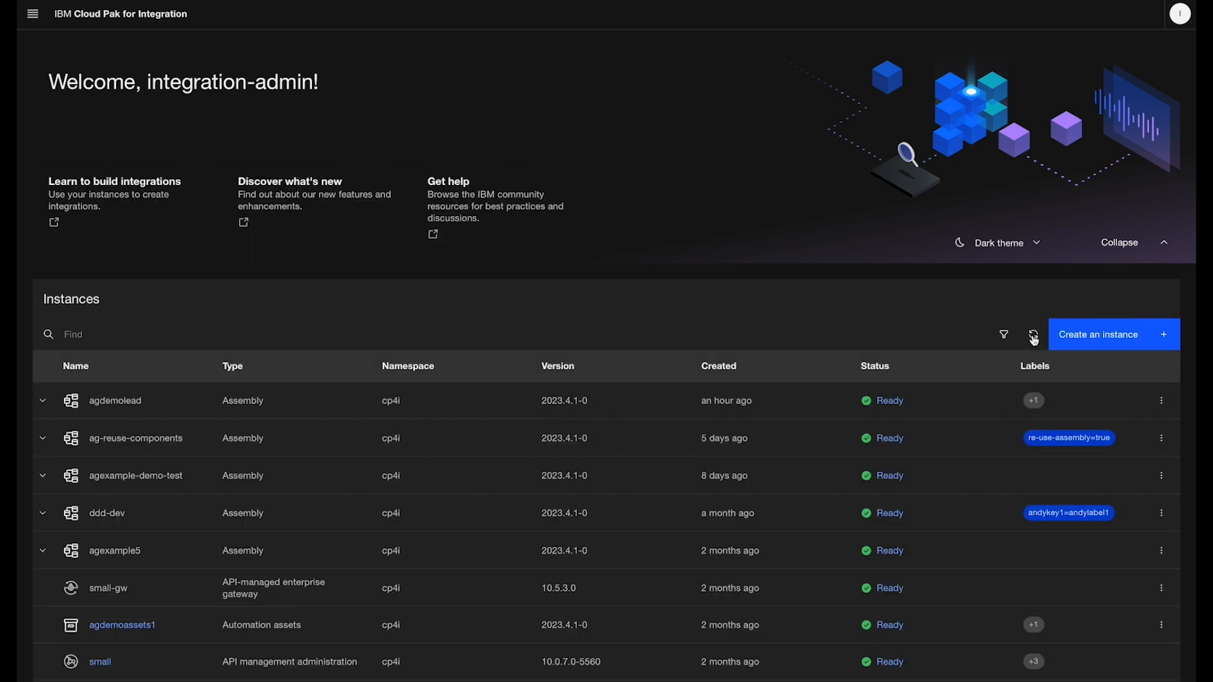
left_click(43, 401)
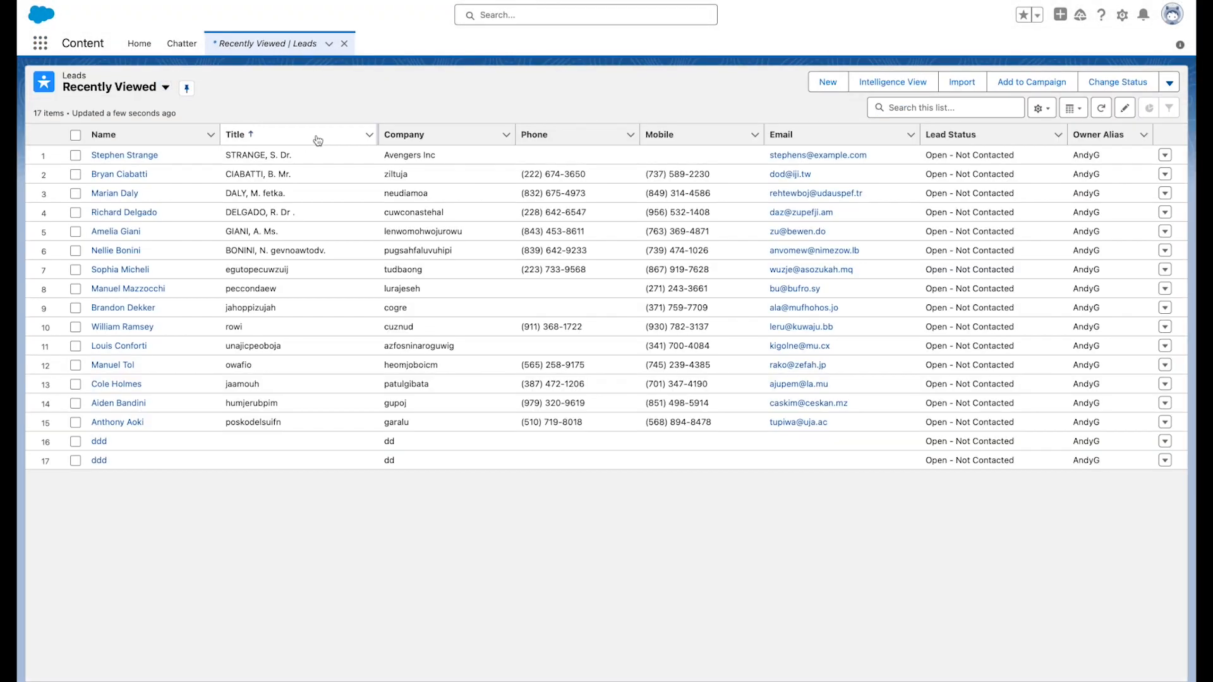
Fill in the lead form for Mr. VeryGood Lead at Leadsco inc and save it.
type("VeryGood")
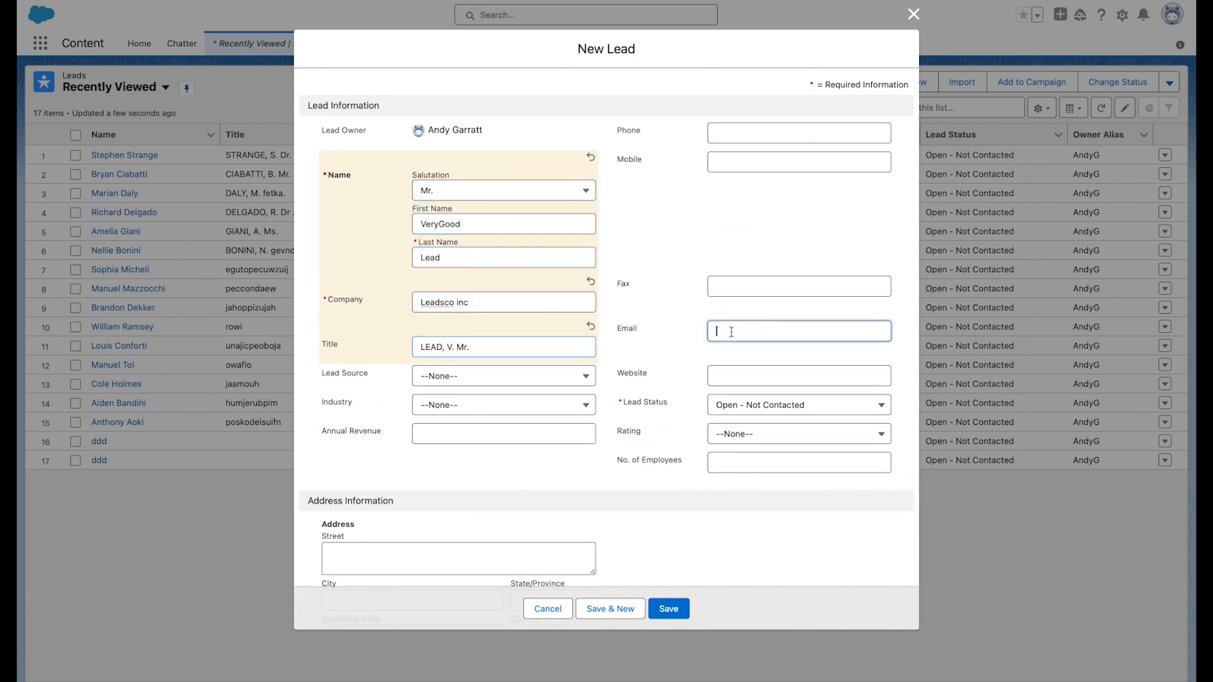
left_click(667, 609)
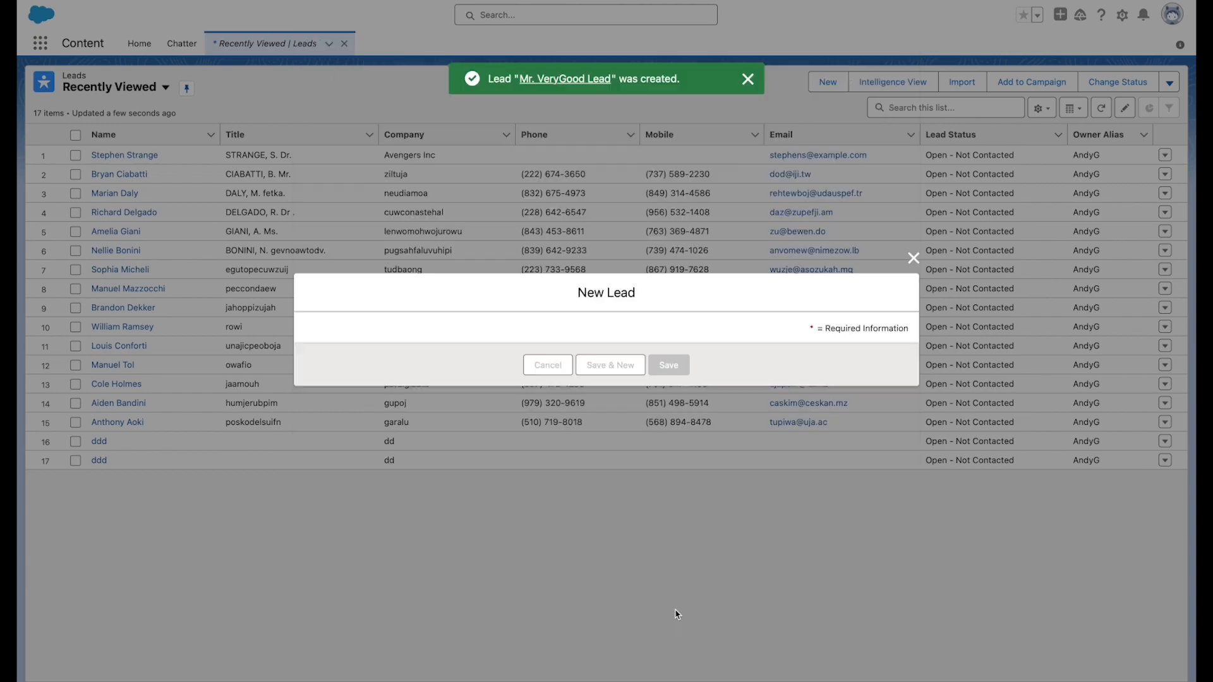